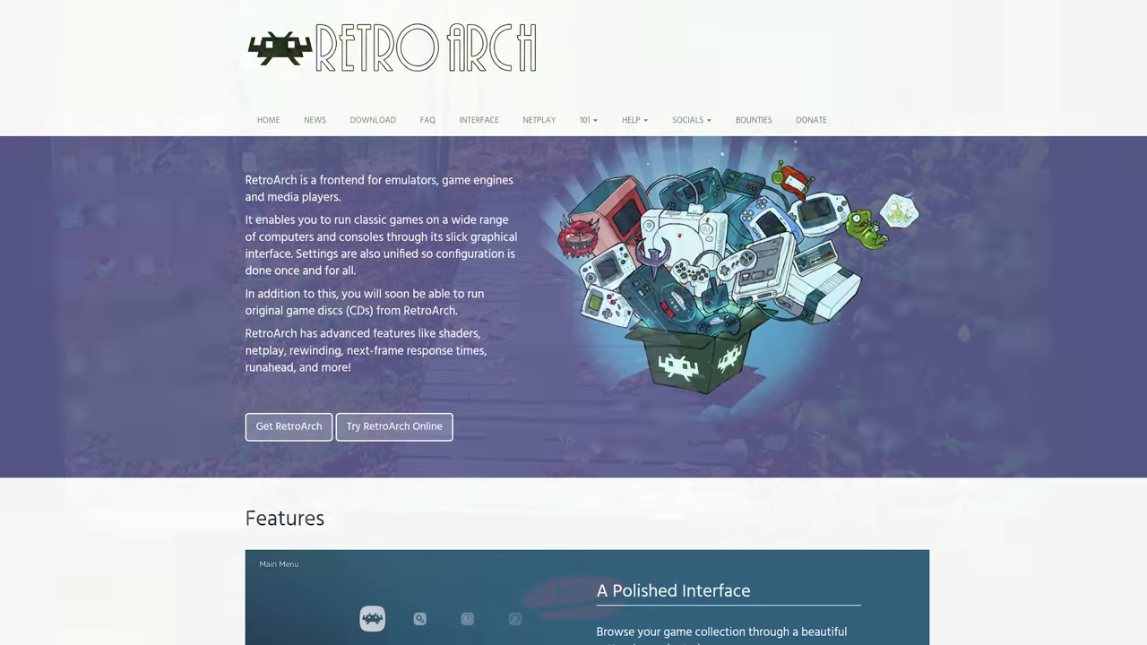
Step: Finish the setup wizard with 'Run RetroArch 1.7.7' left ticked so RetroArch launches
scroll("down", 3)
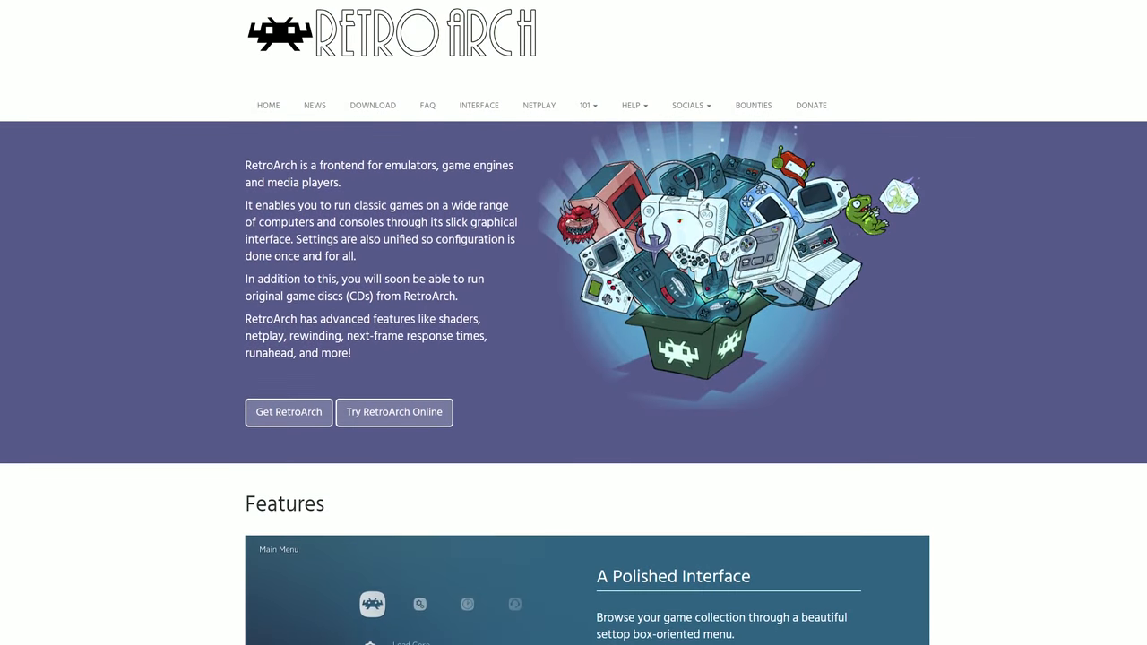
scroll("down", 3)
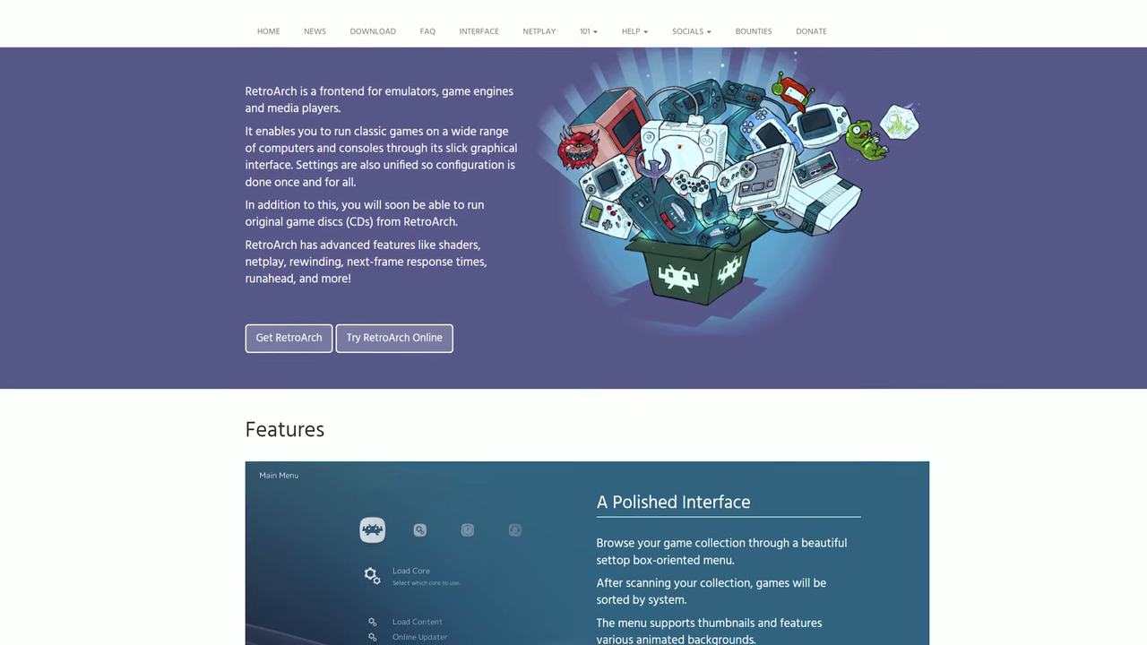
scroll("down", 3)
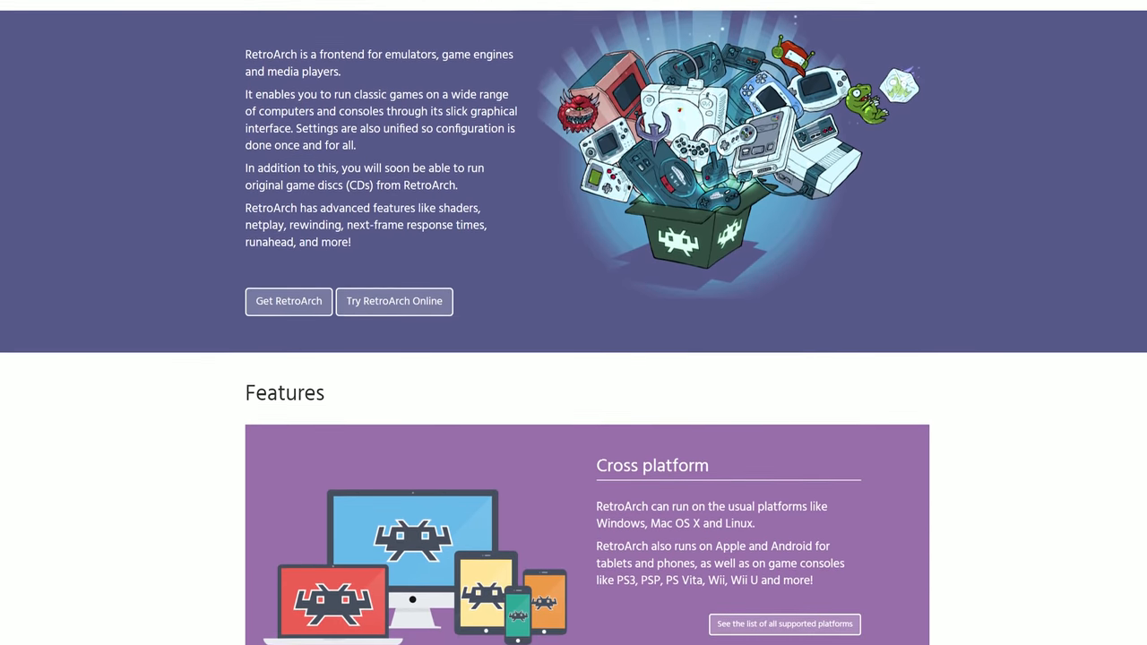
scroll("down", 3)
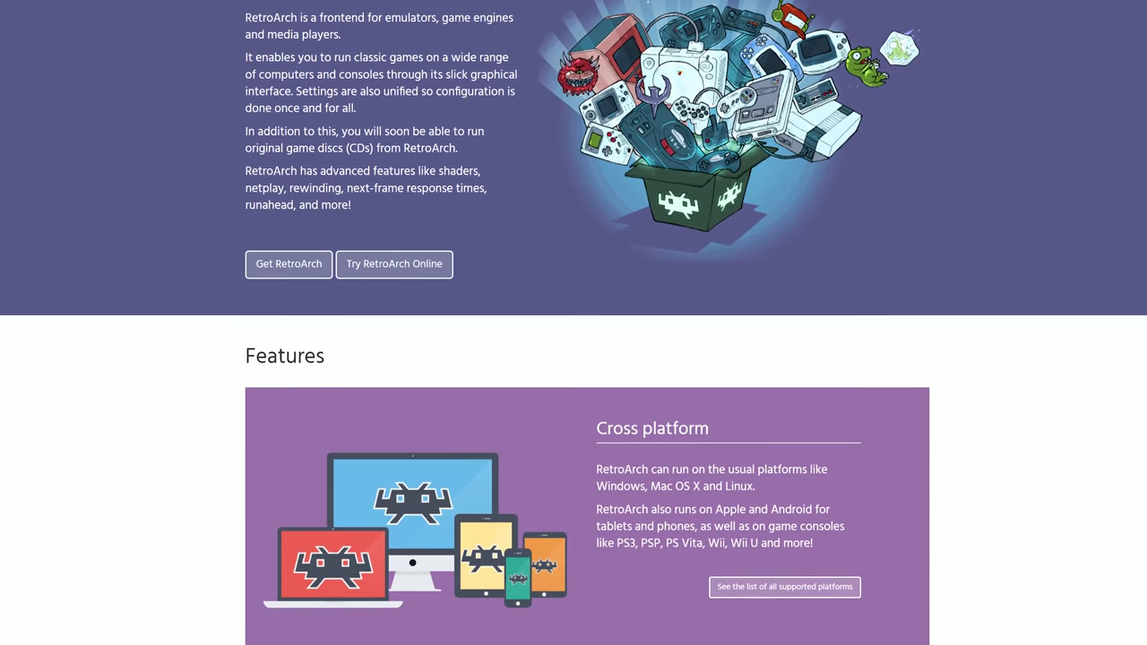
scroll("down", 3)
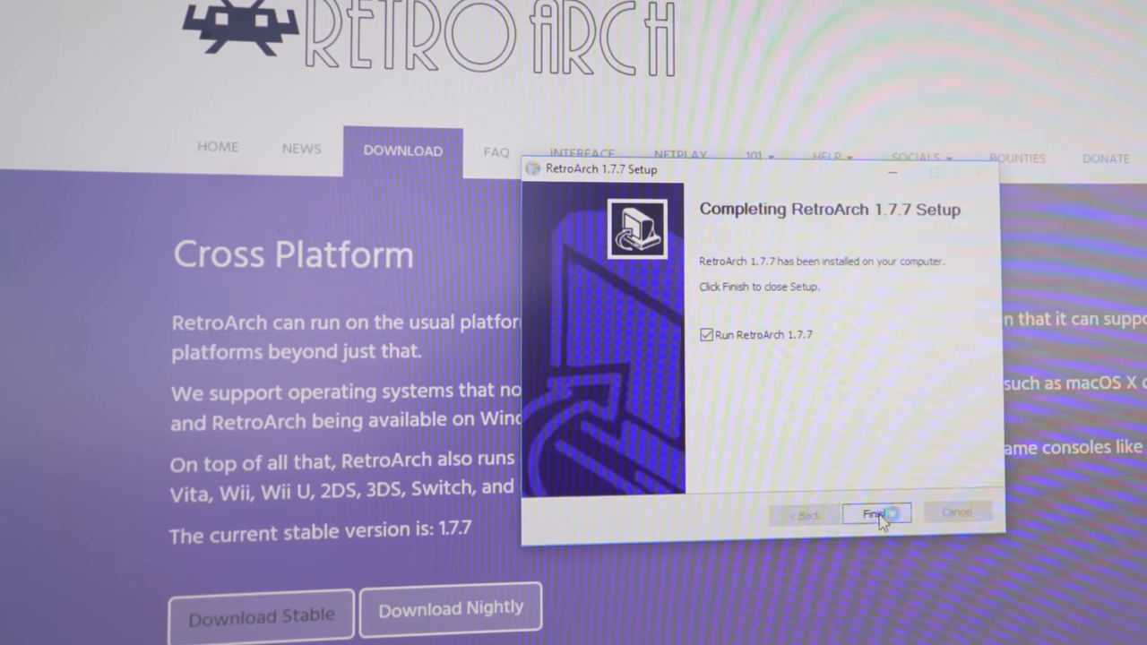
left_click(875, 513)
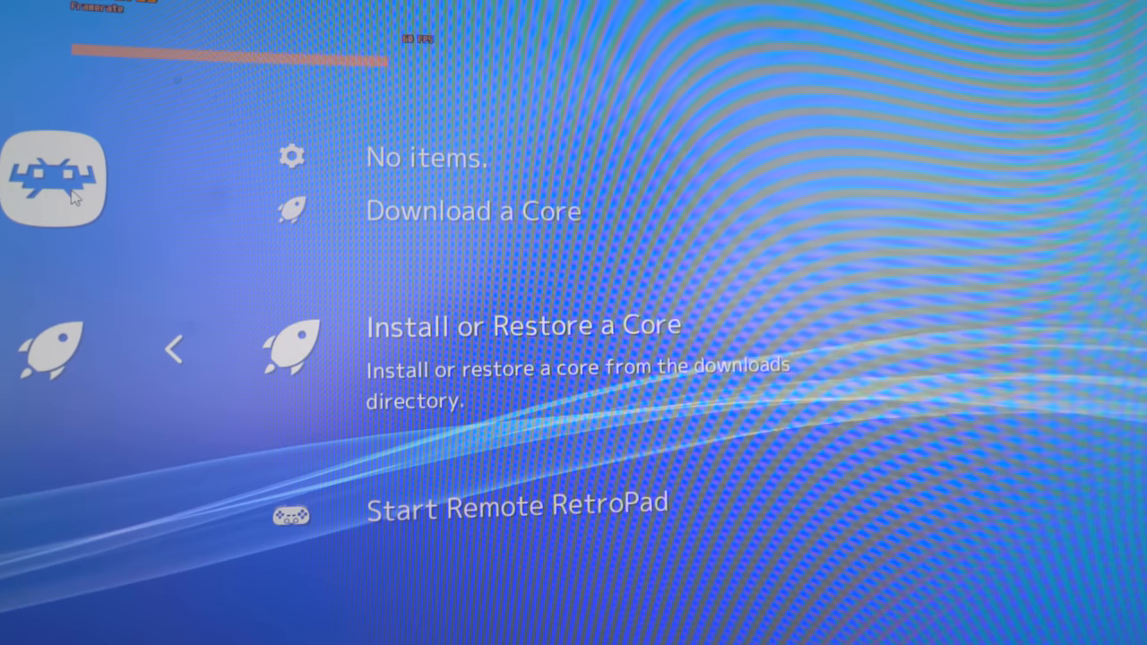
Step: Scroll through the Core Downloader list while FB Alpha, MAME and other cores download
scroll("down", 3)
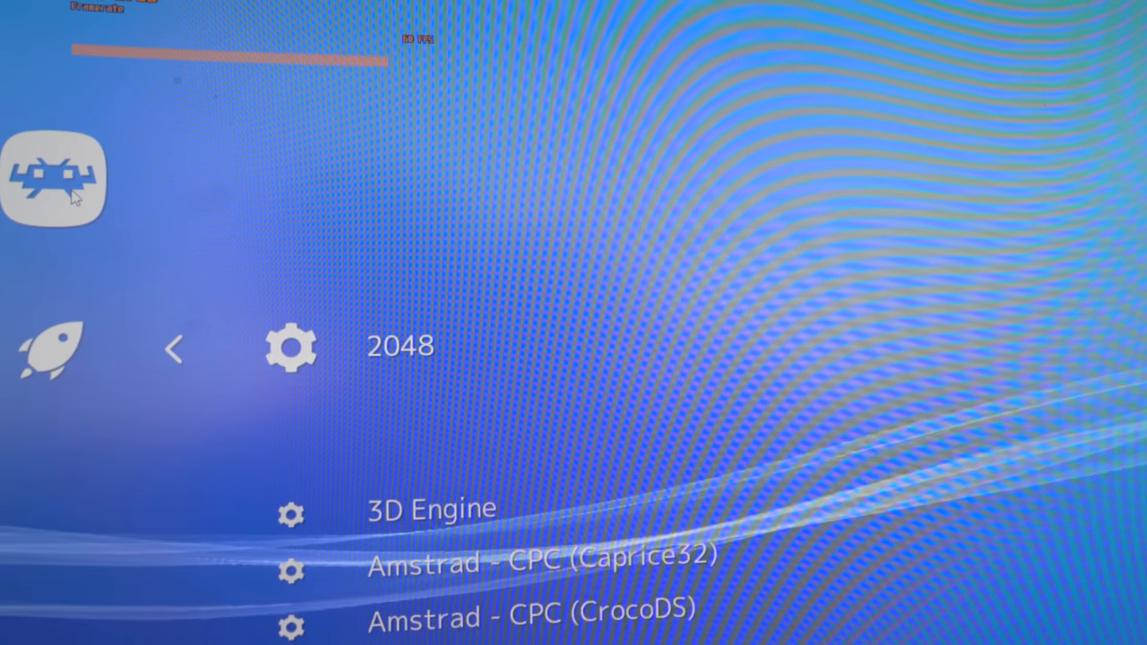
scroll("down", 3)
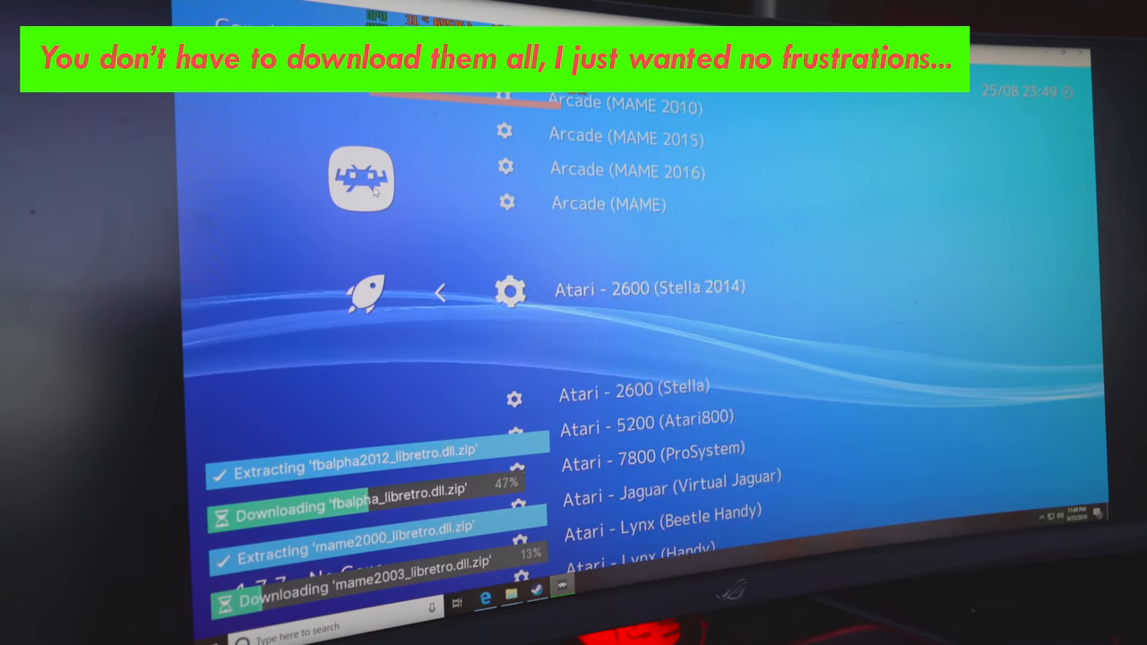
scroll("down", 3)
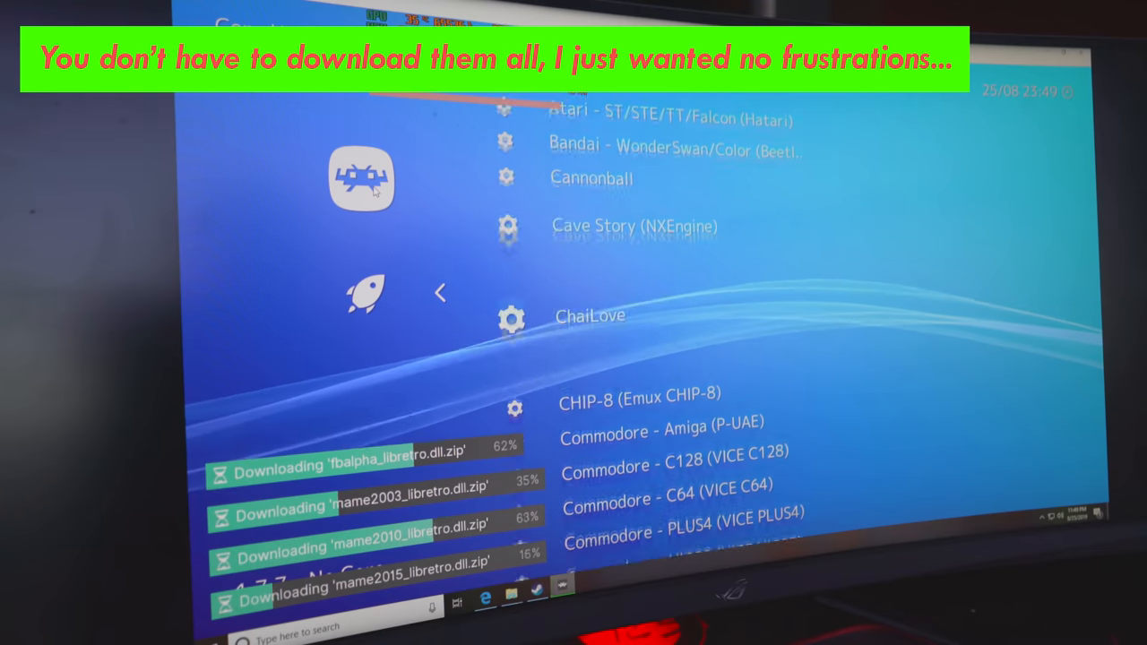
scroll("down", 3)
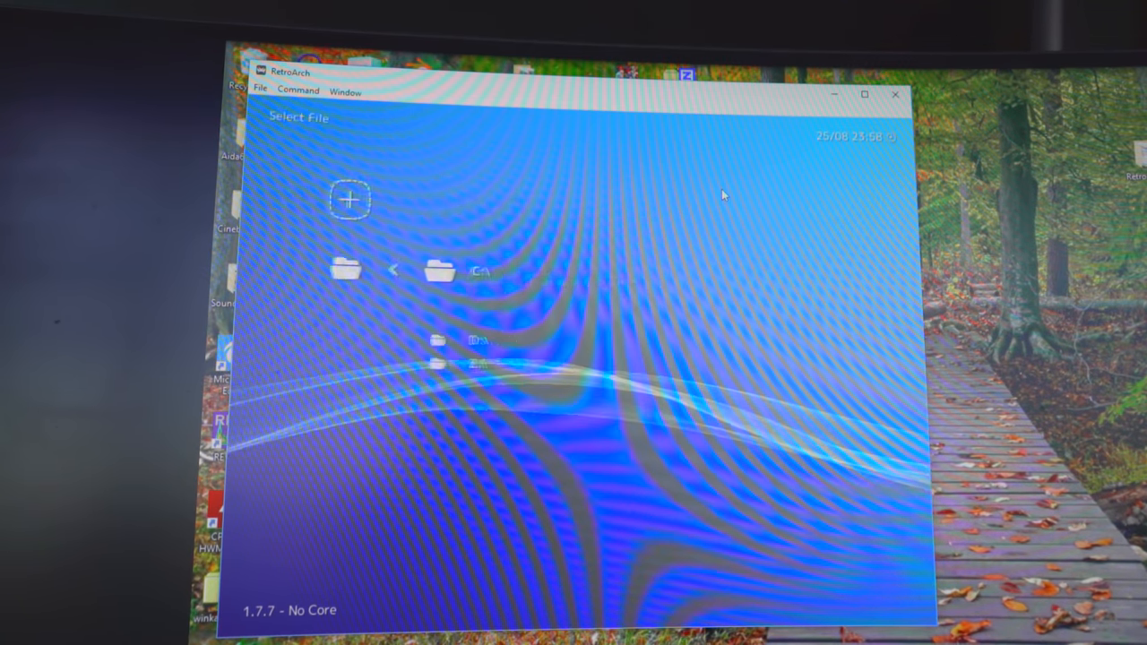
Step: Browse C:\ > Users > Desktop > RetroARCH and enter the Roms folder of console subfolders
left_click(439, 269)
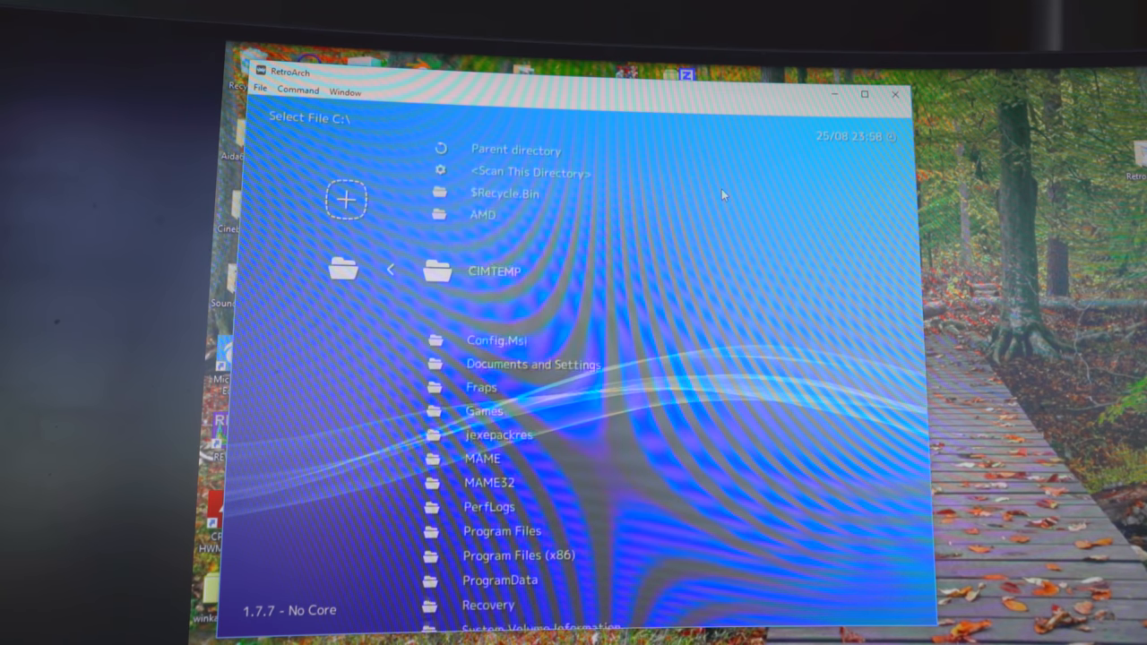
scroll("down", 3)
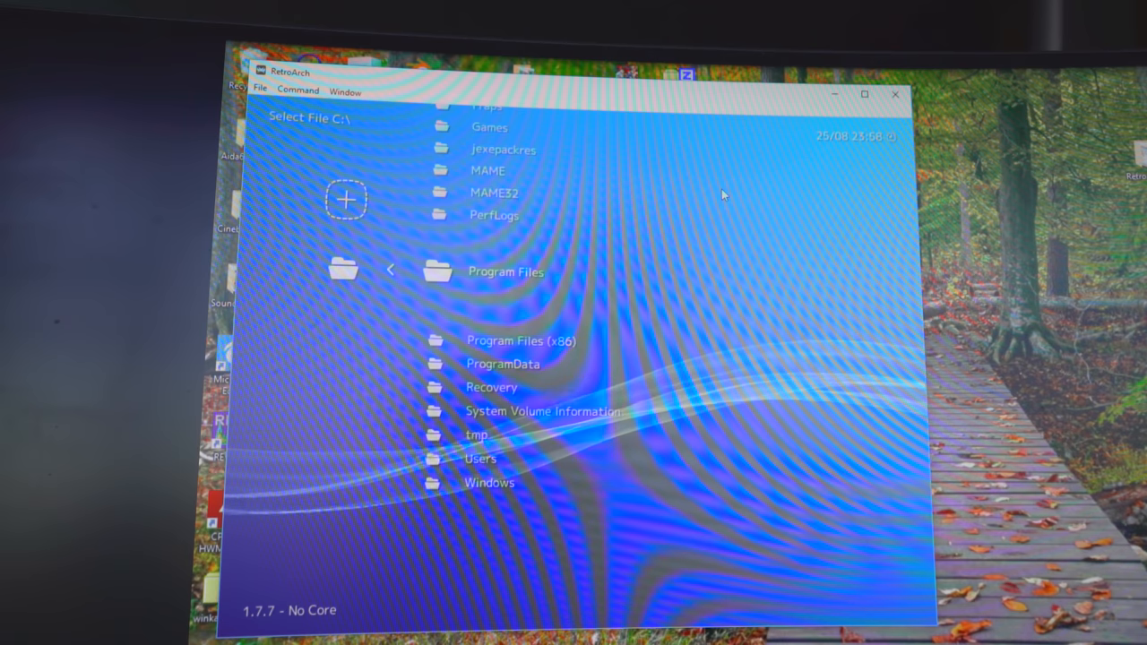
double_click(480, 458)
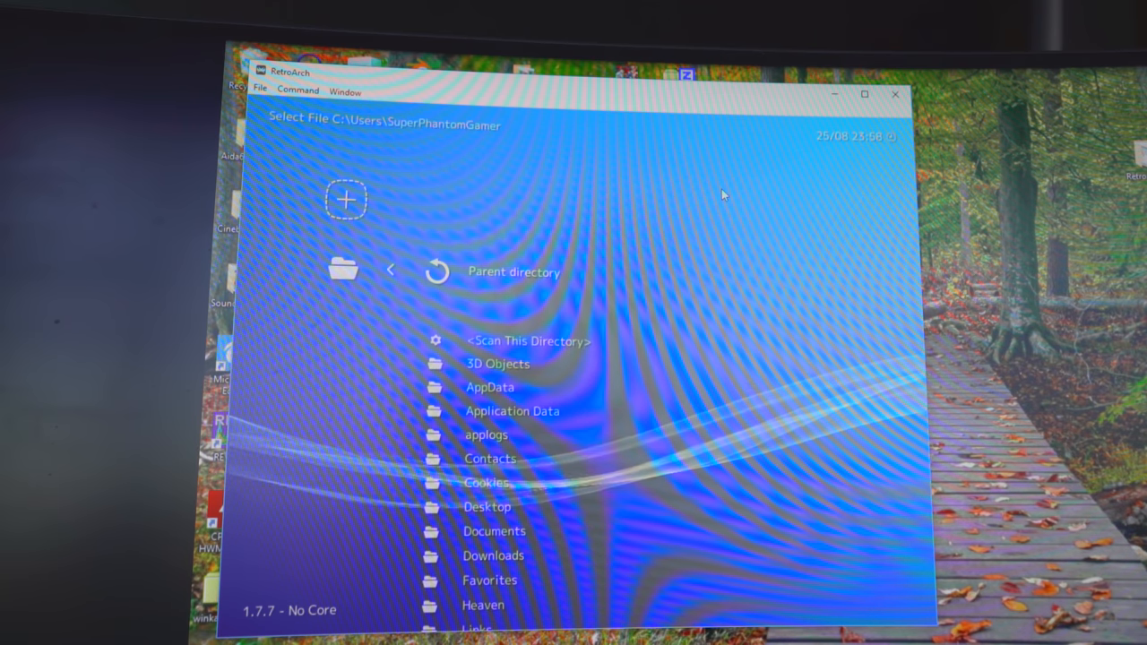
scroll("down", 3)
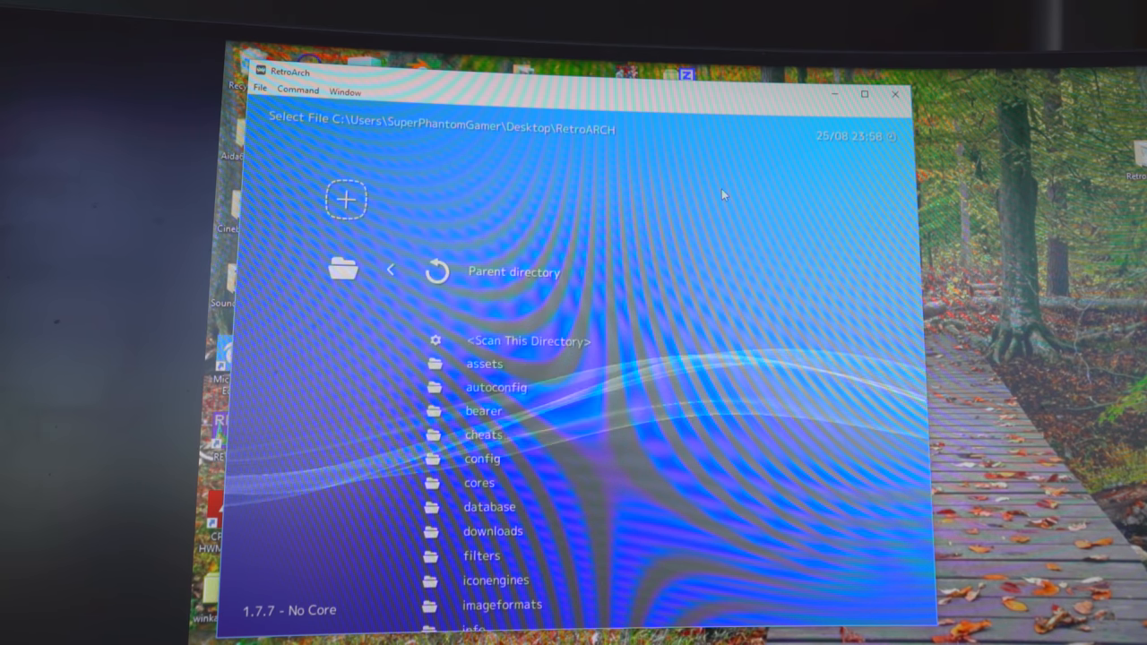
scroll("down", 3)
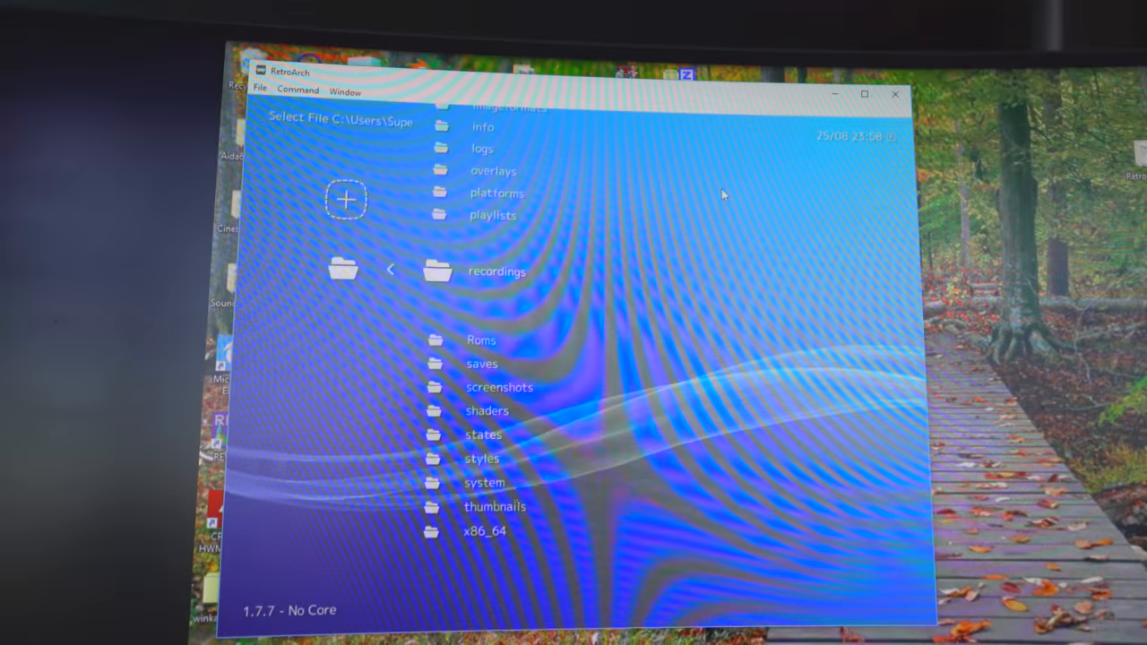
double_click(482, 340)
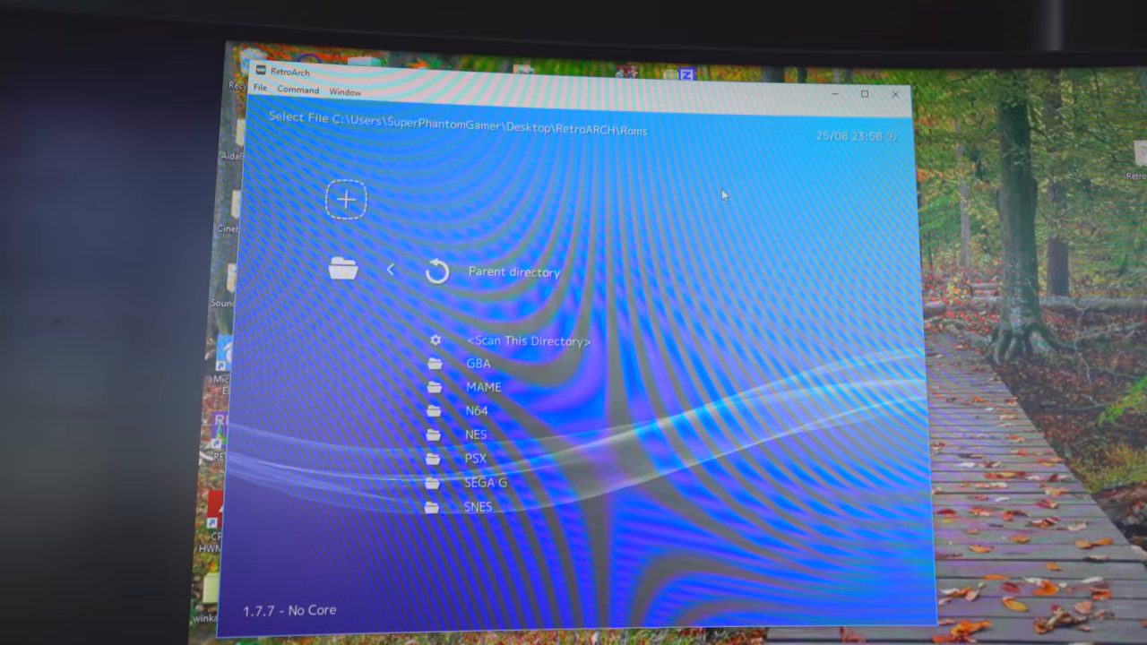
left_click(529, 340)
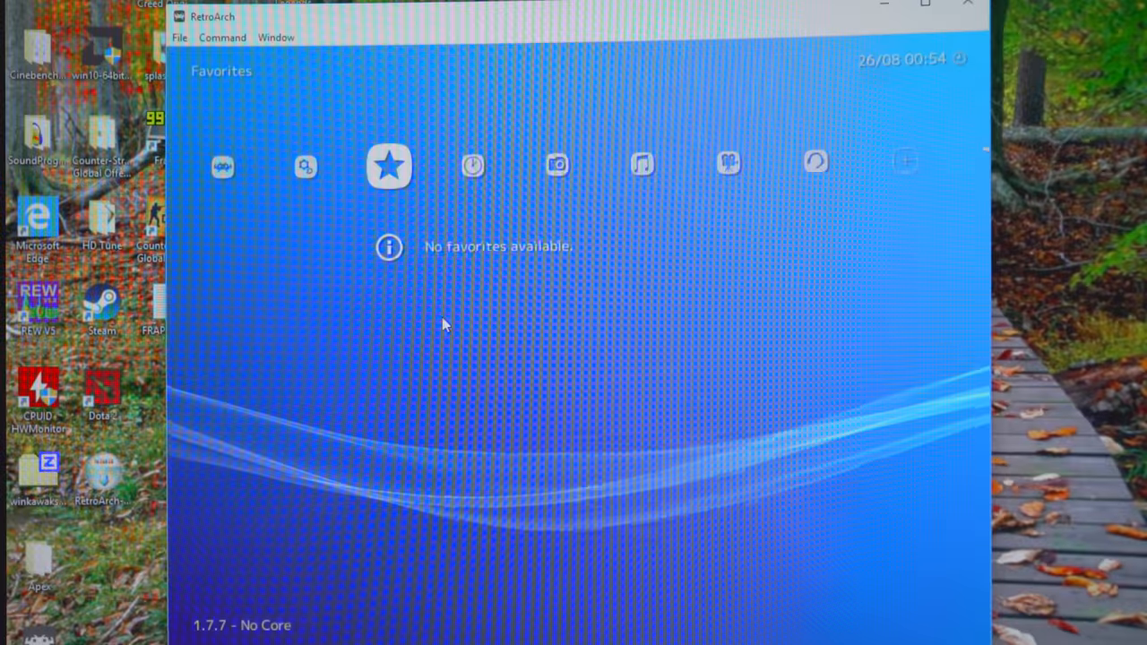
Step: Scroll the Input settings to User 1 Binds showing FIGHTING STICK V3 as the device
left_click(473, 166)
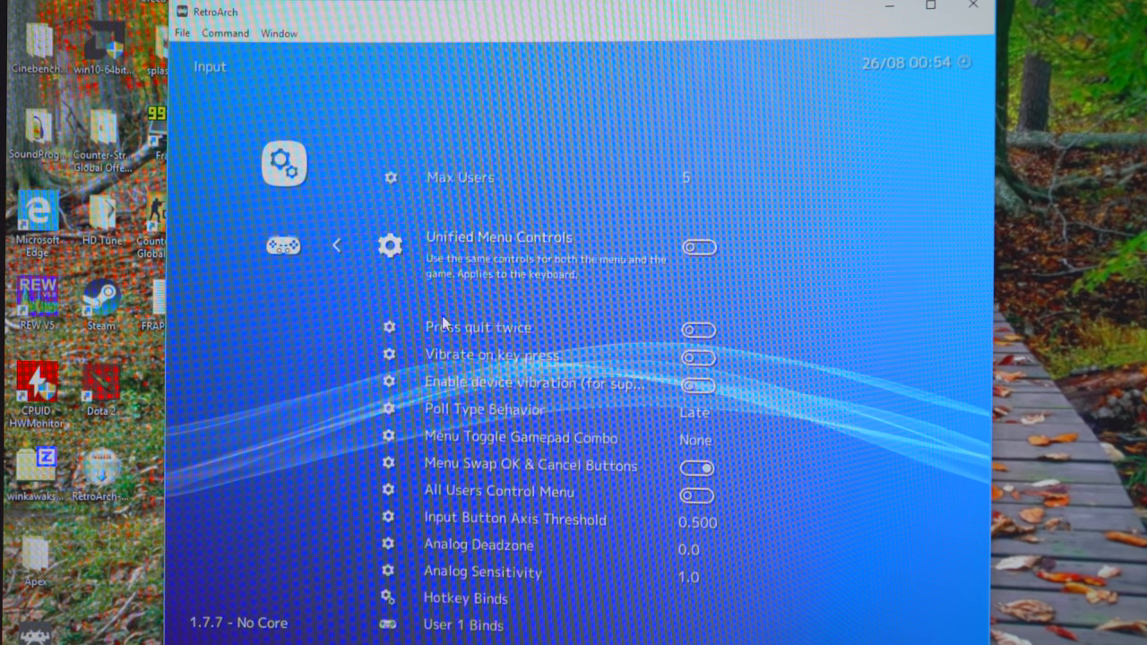
scroll("down", 3)
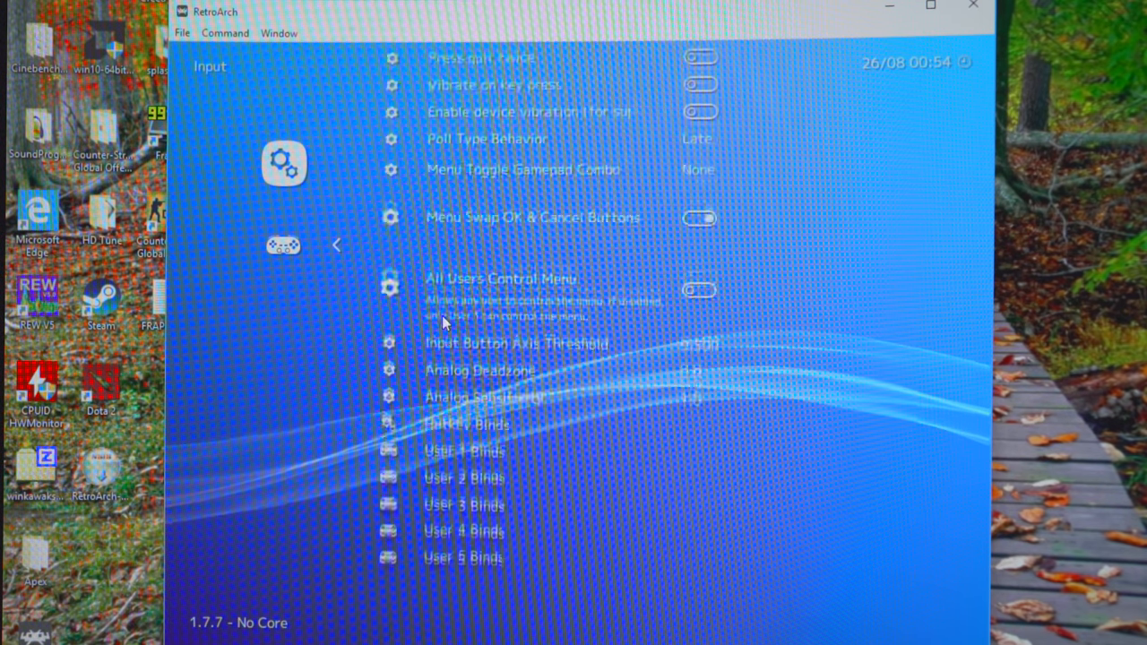
scroll("down", 3)
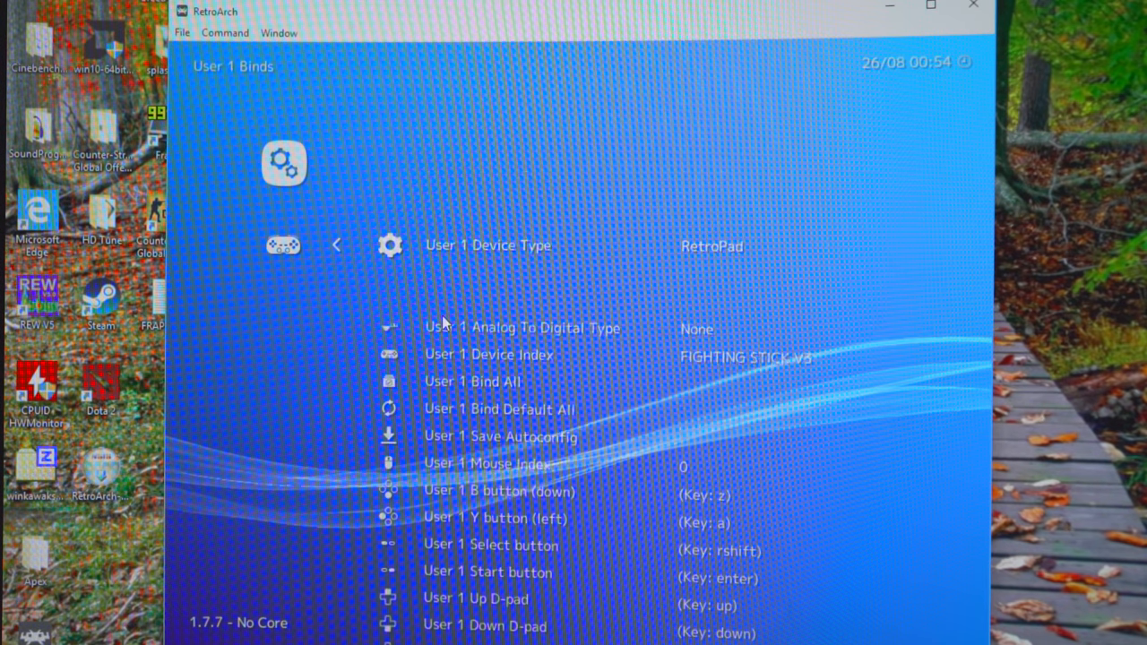
scroll("down", 3)
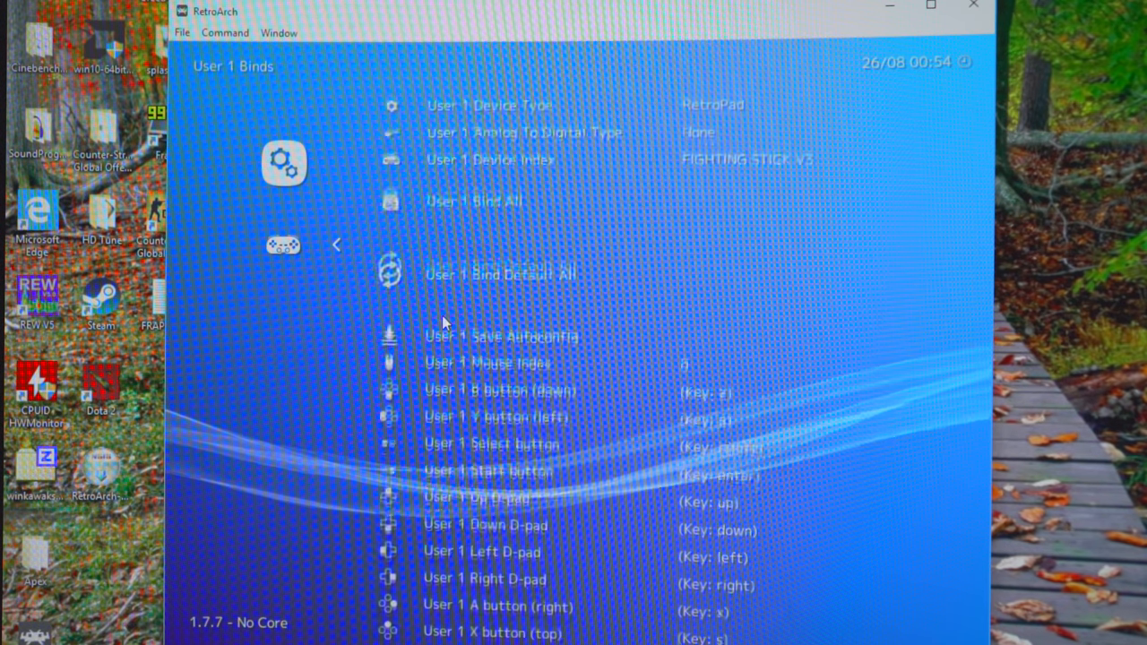
scroll("down", 3)
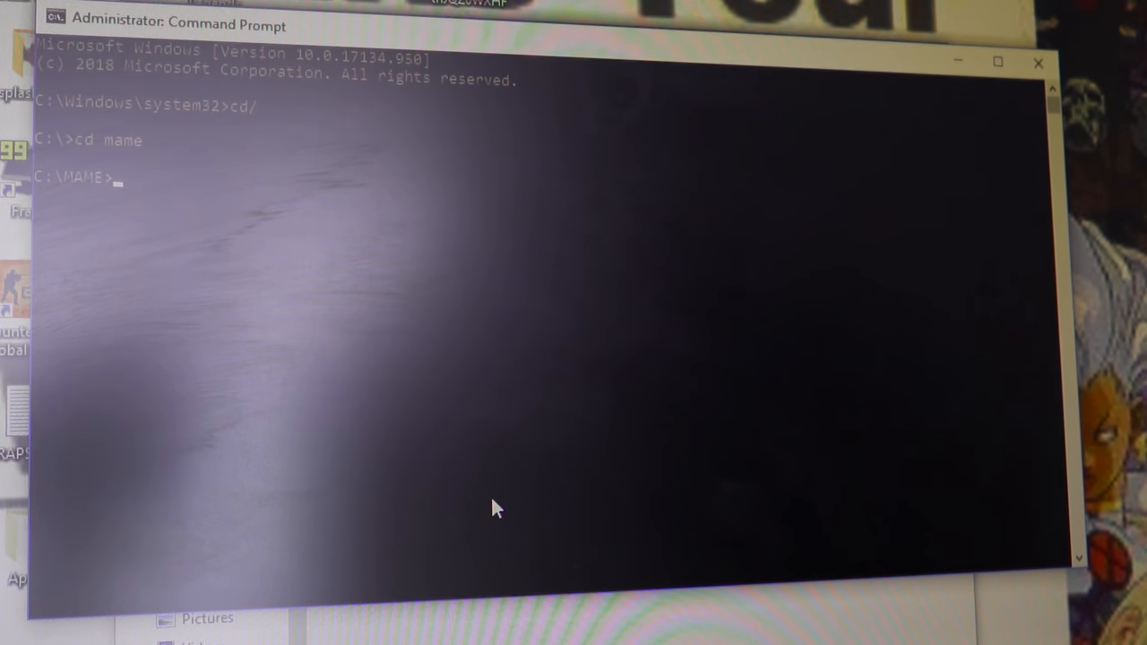
Step: Launch MAME from C:\MAME with the command 'mame64 xmvsf'
type("mame64 xmvsf")
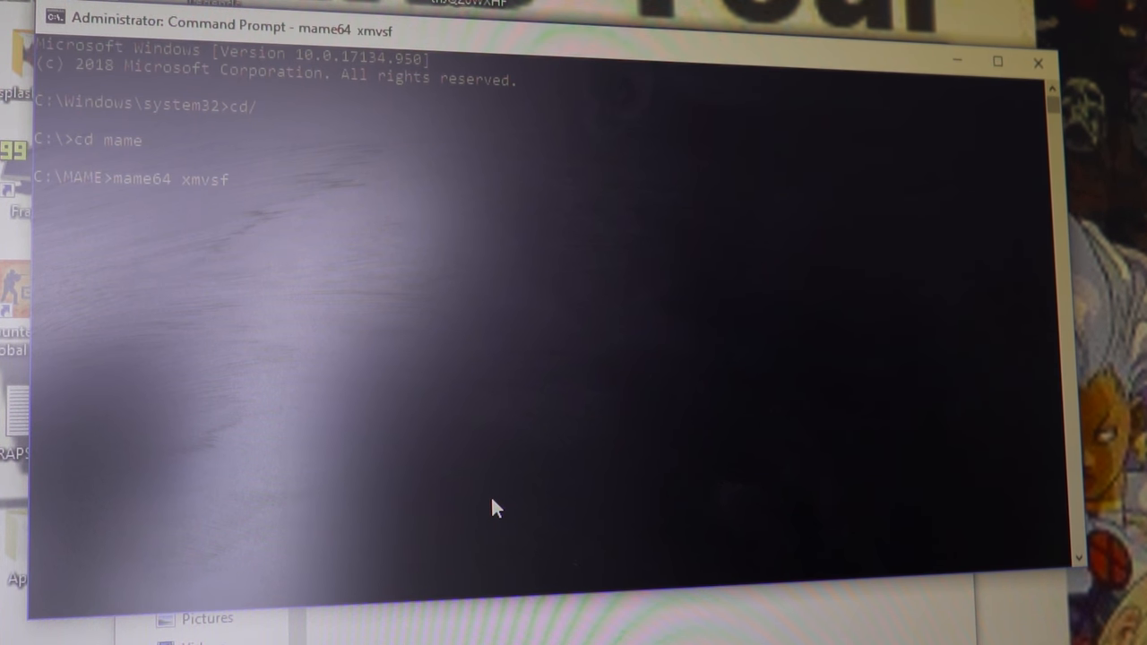
key("enter")
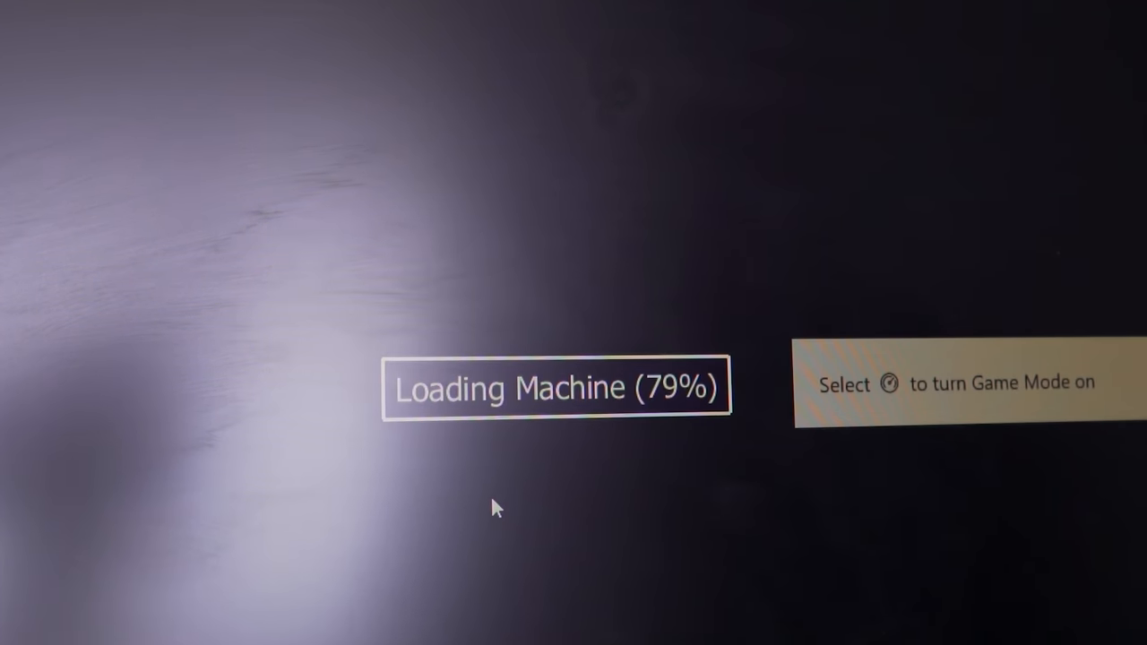
mouse_move(564, 397)
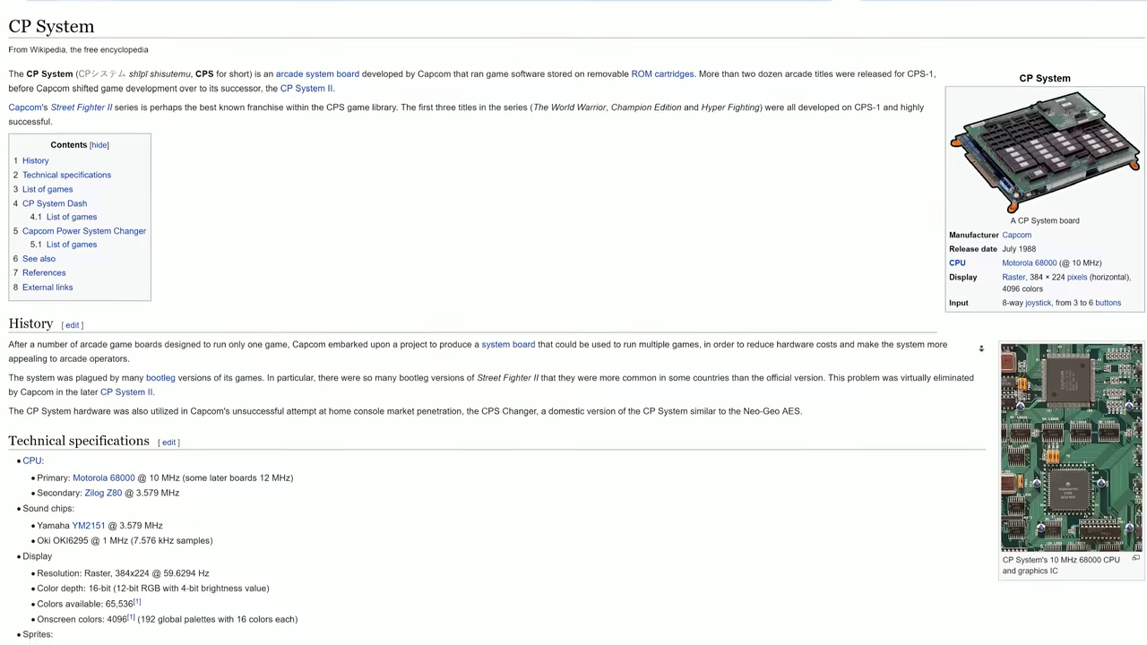
Step: Read down the CP System Wikipedia article toward the CP System II article
scroll("down", 3)
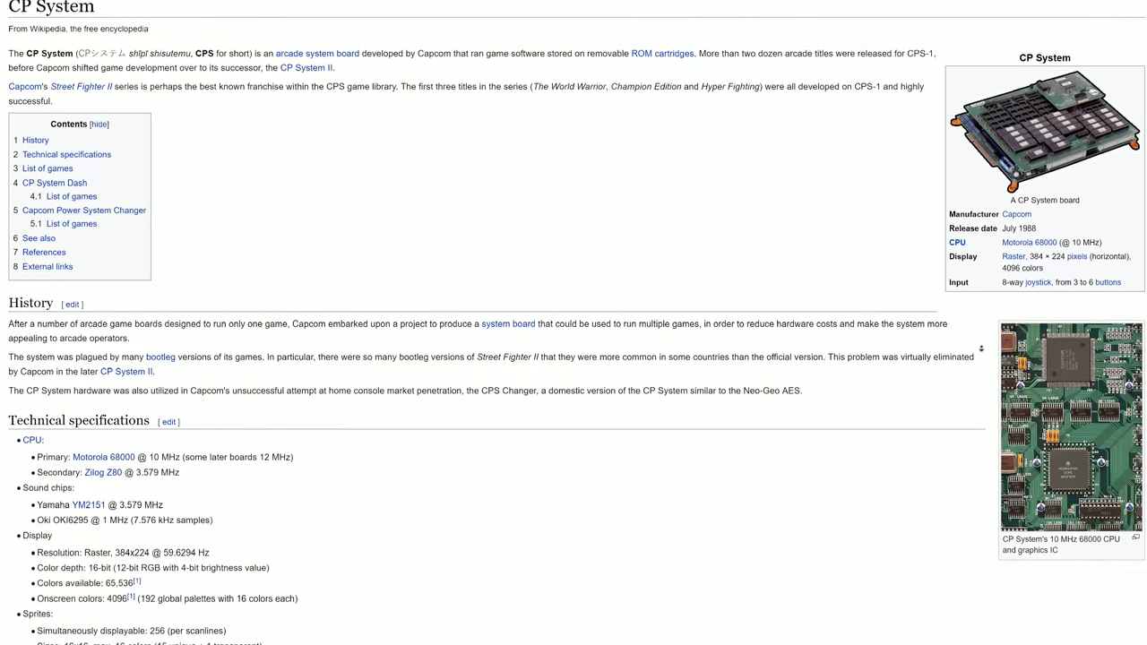
scroll("down", 3)
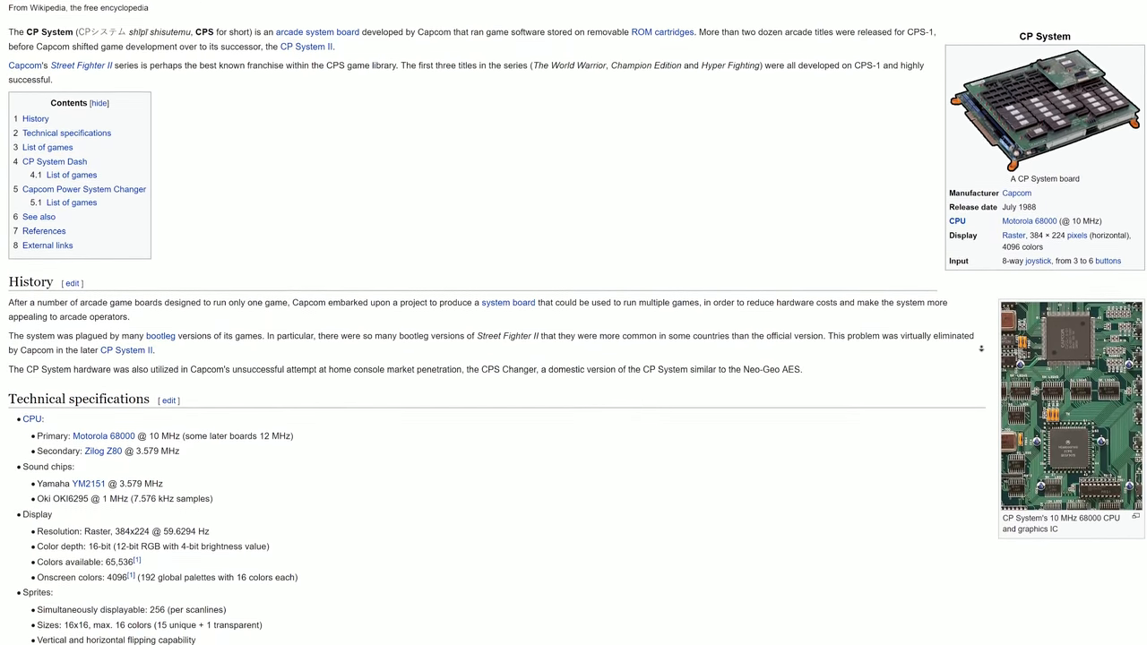
scroll("down", 3)
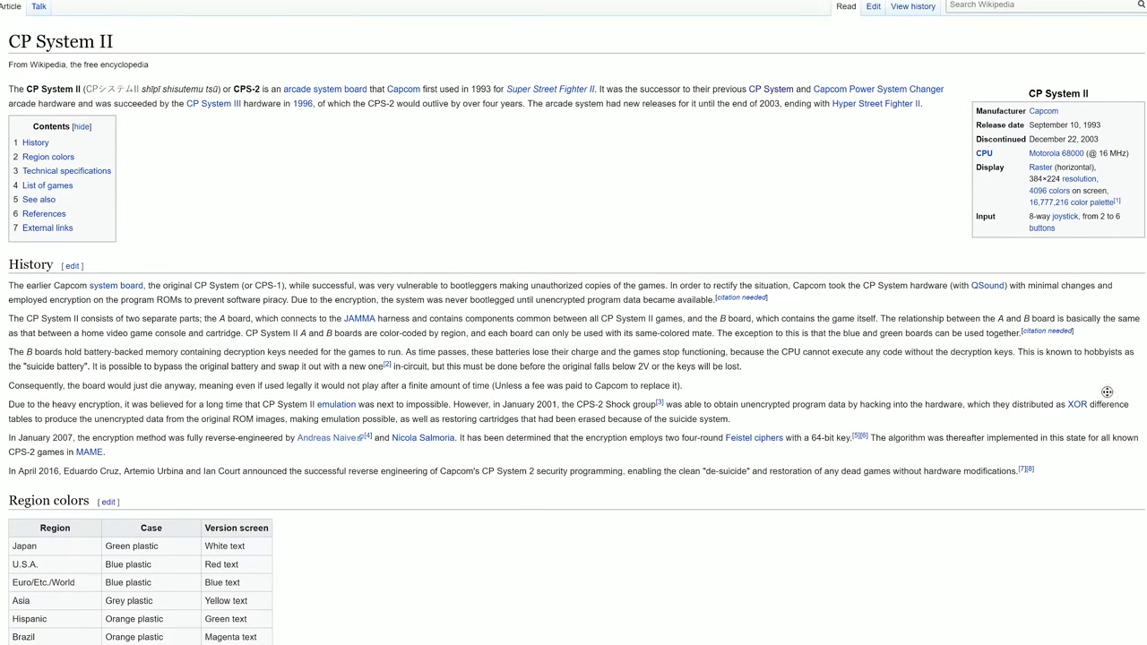
scroll("down", 3)
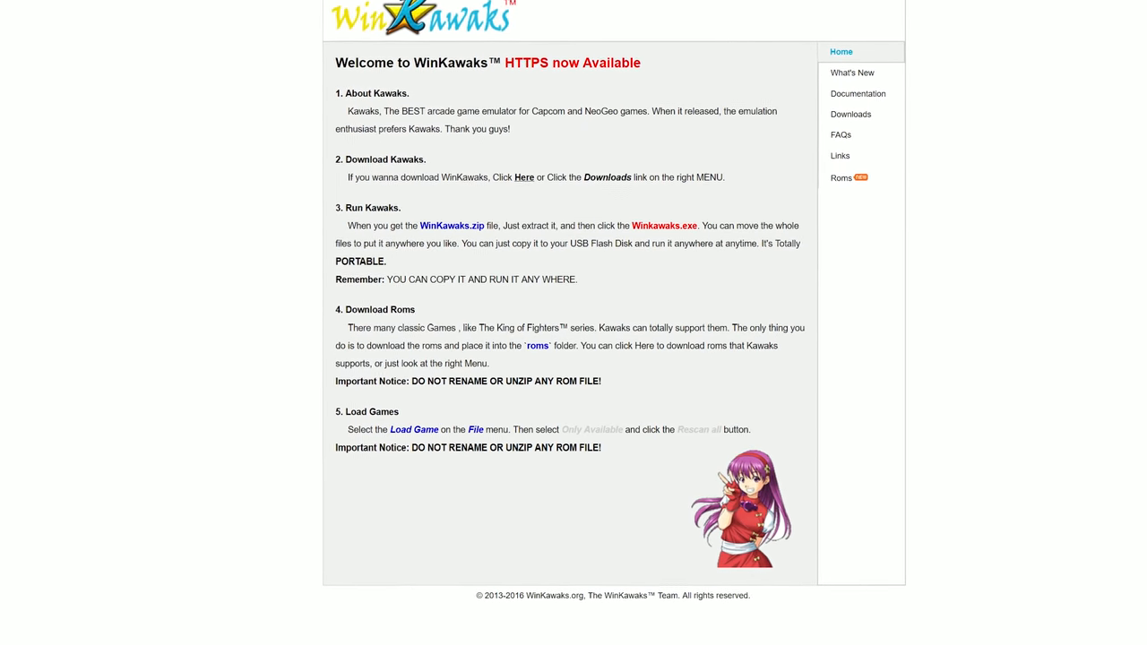
Step: View the winkawaks165\roms subfolders and start WinKawaks.exe
scroll("down", 3)
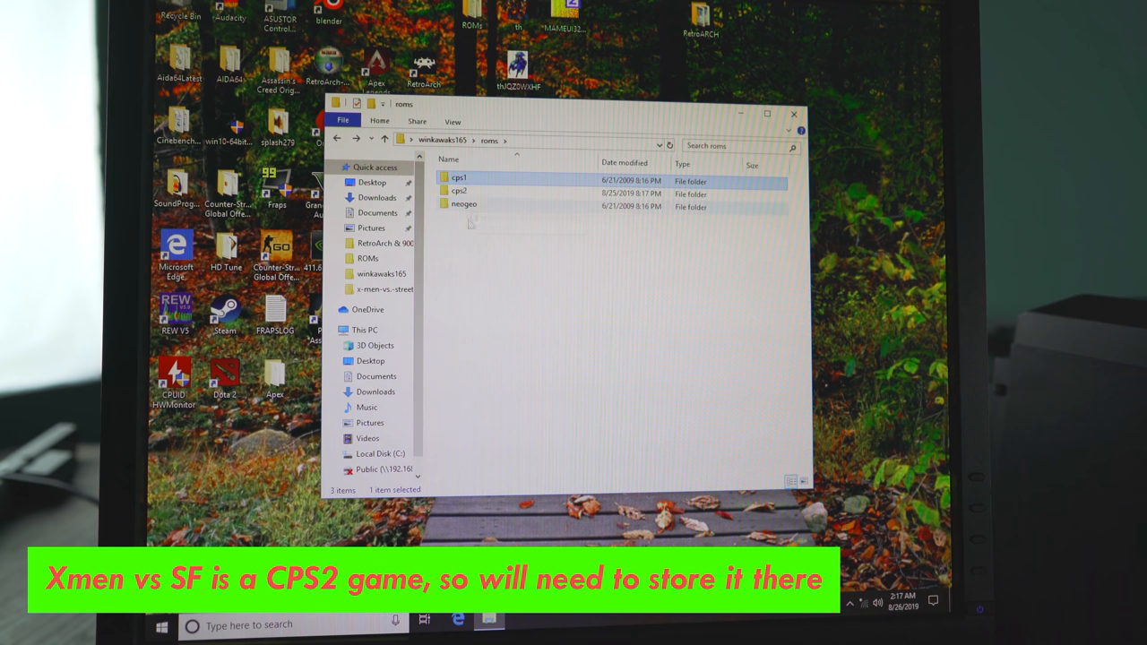
left_click(387, 140)
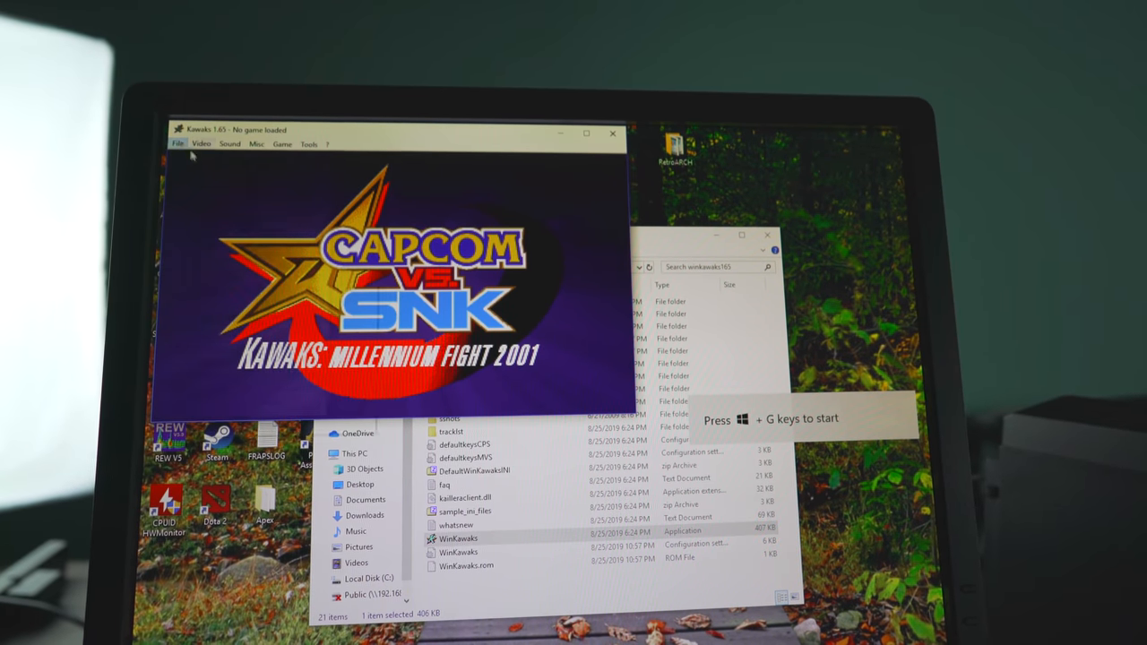
Step: Load an X-Men Vs. Street Fighter version from the CPS2 game list
left_click(178, 145)
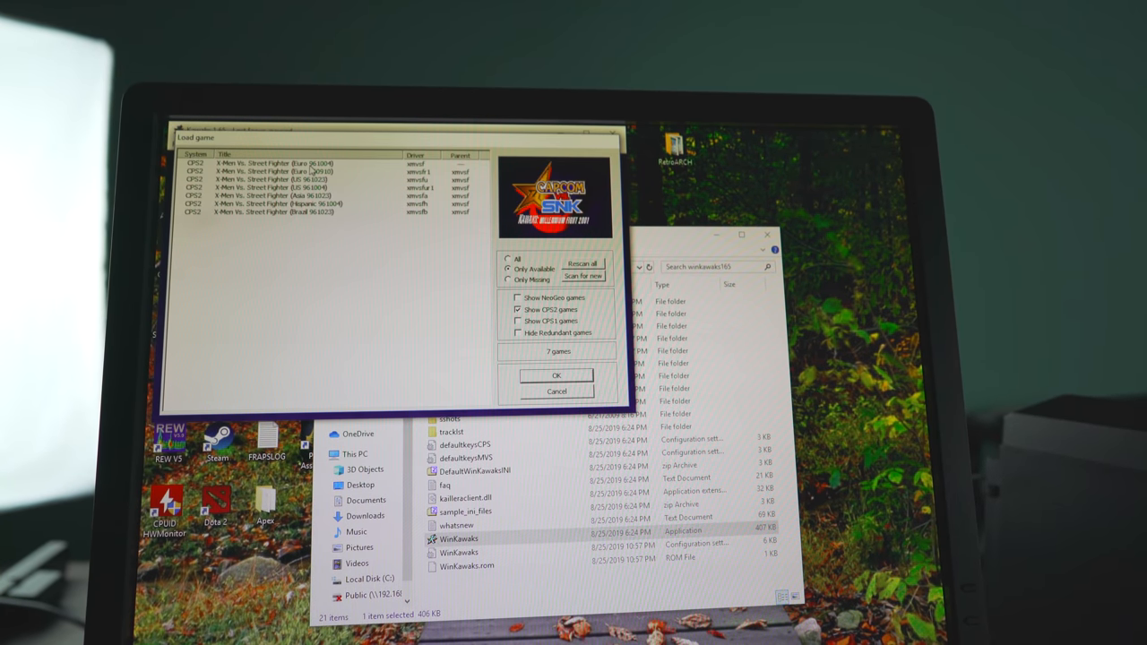
left_click(275, 163)
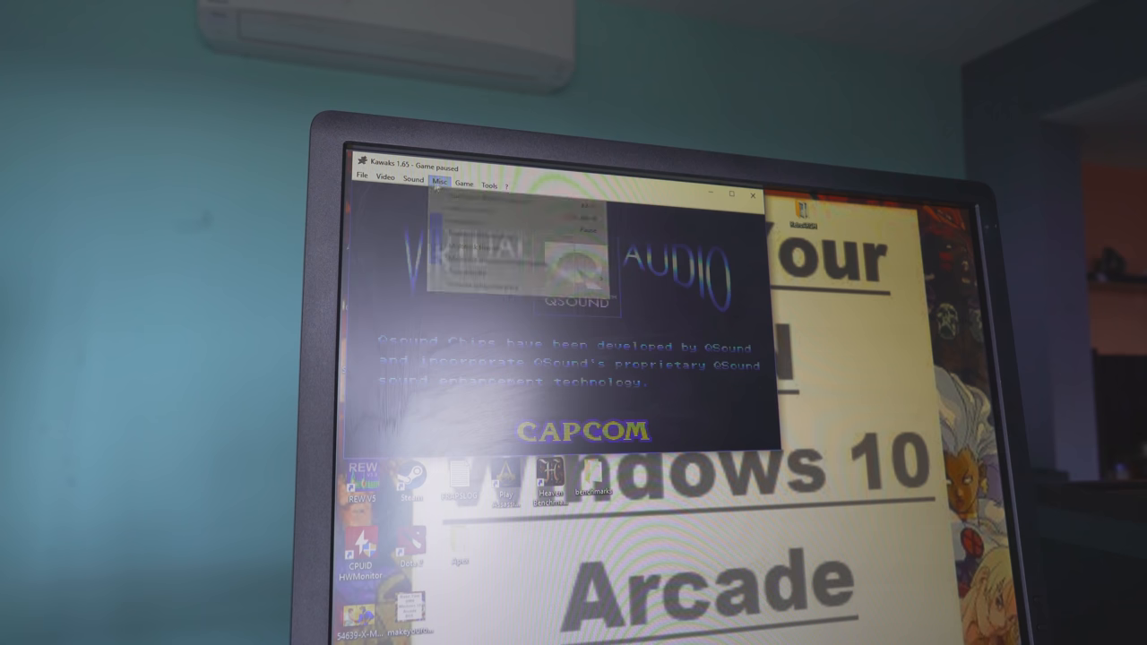
Step: Bring up Game > Redefine keys showing Player 1 mapped to joystick inputs
left_click(464, 186)
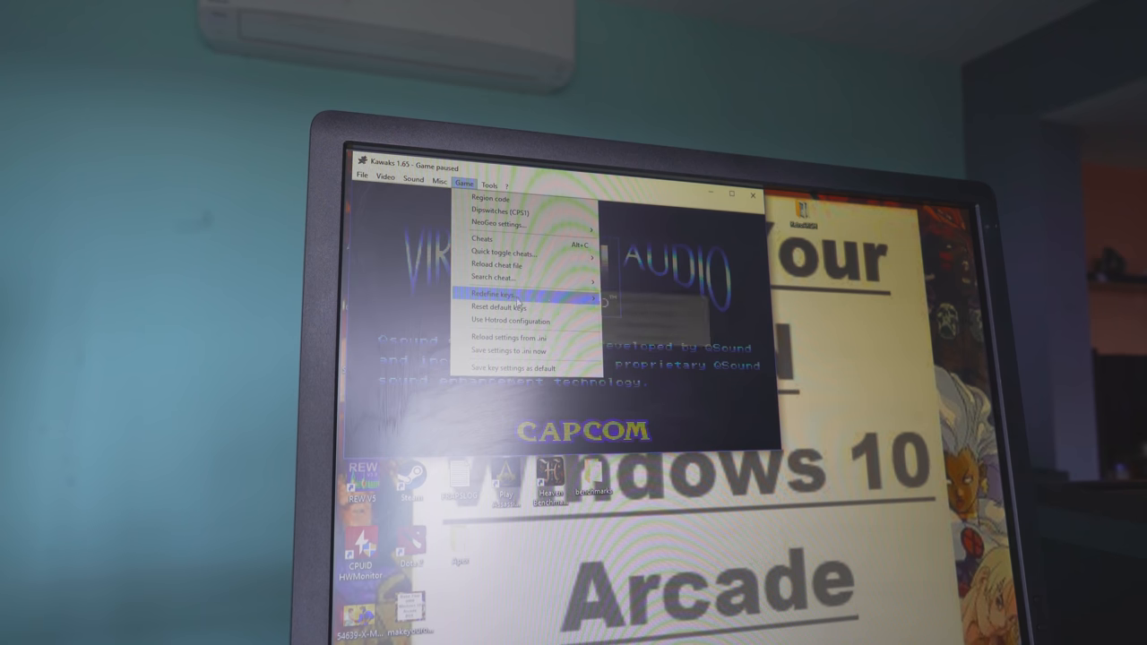
left_click(496, 294)
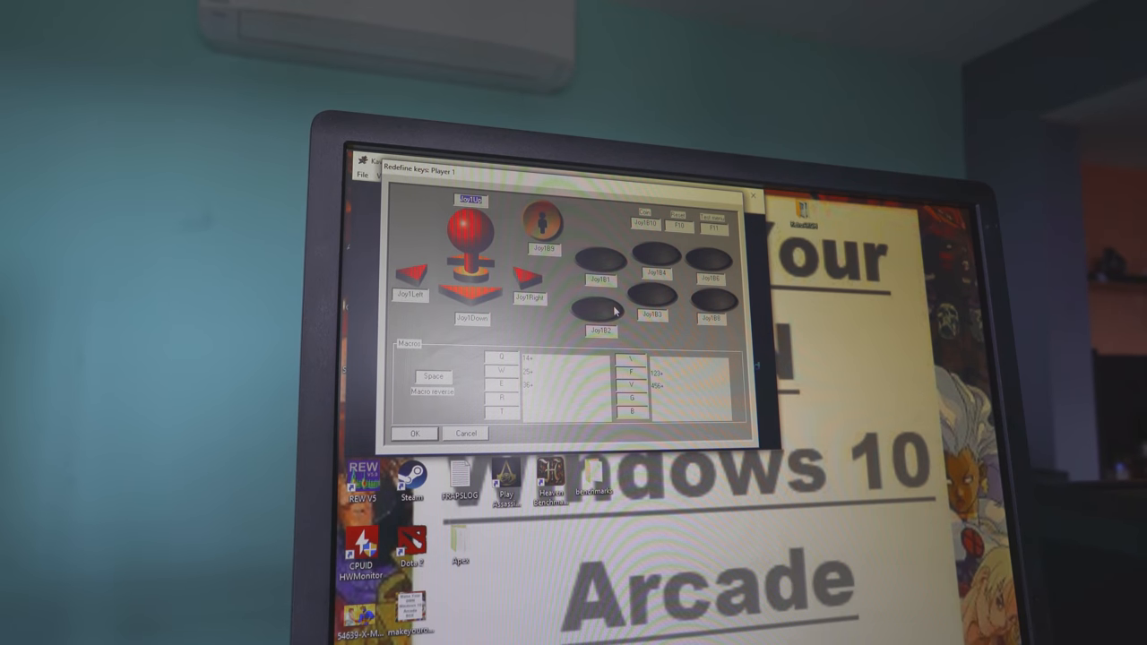
left_click(470, 199)
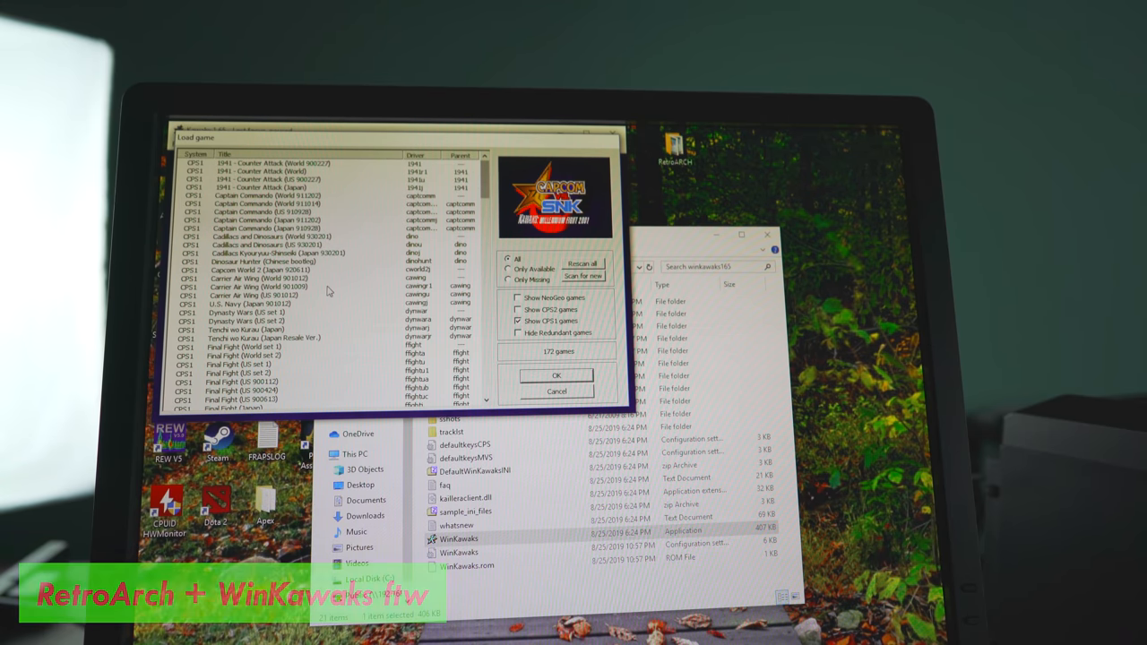
Step: Filter the game list to only available CPS2 games and select X-Men Vs. Street Fighter (Euro 961004)
scroll("down", 3)
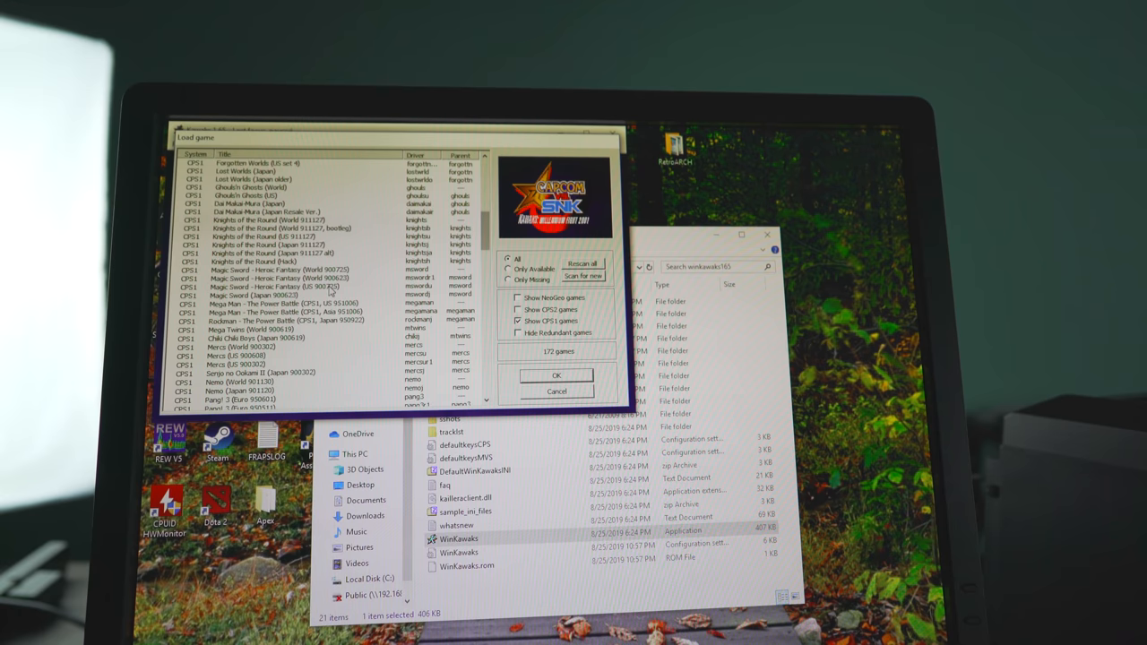
scroll("down", 3)
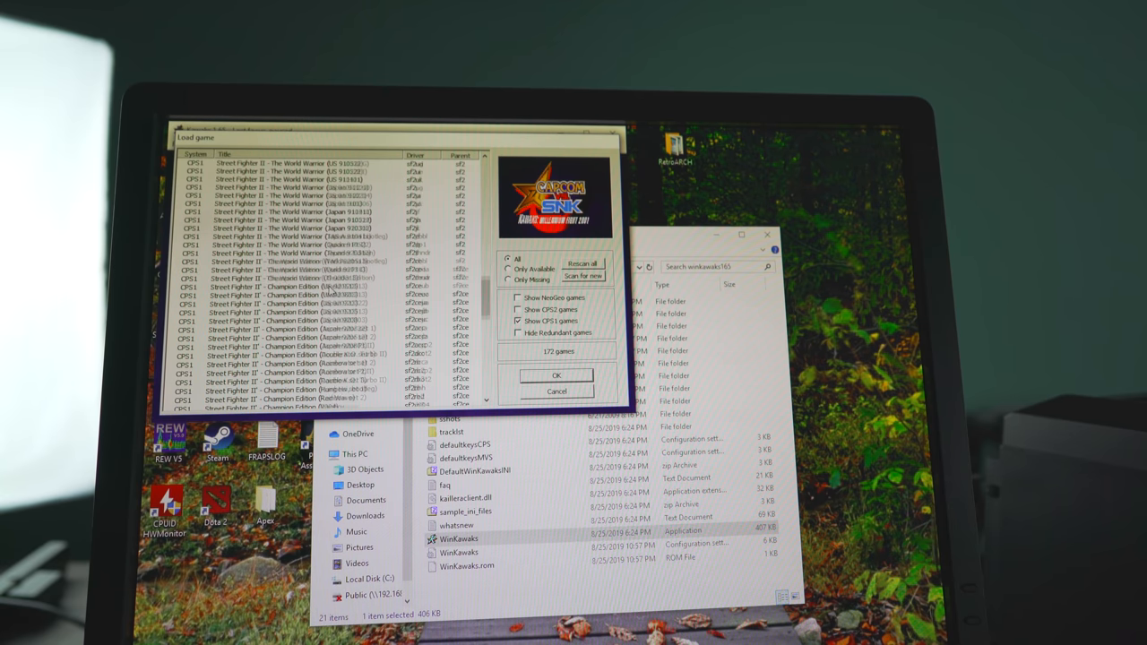
scroll("down", 3)
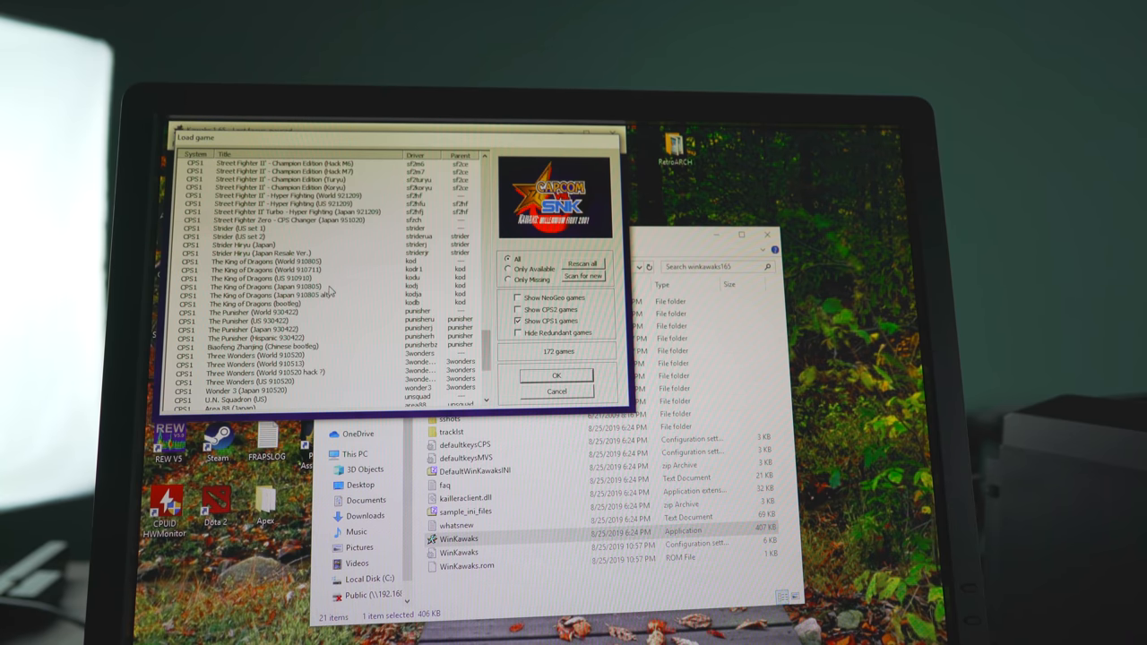
scroll("down", 3)
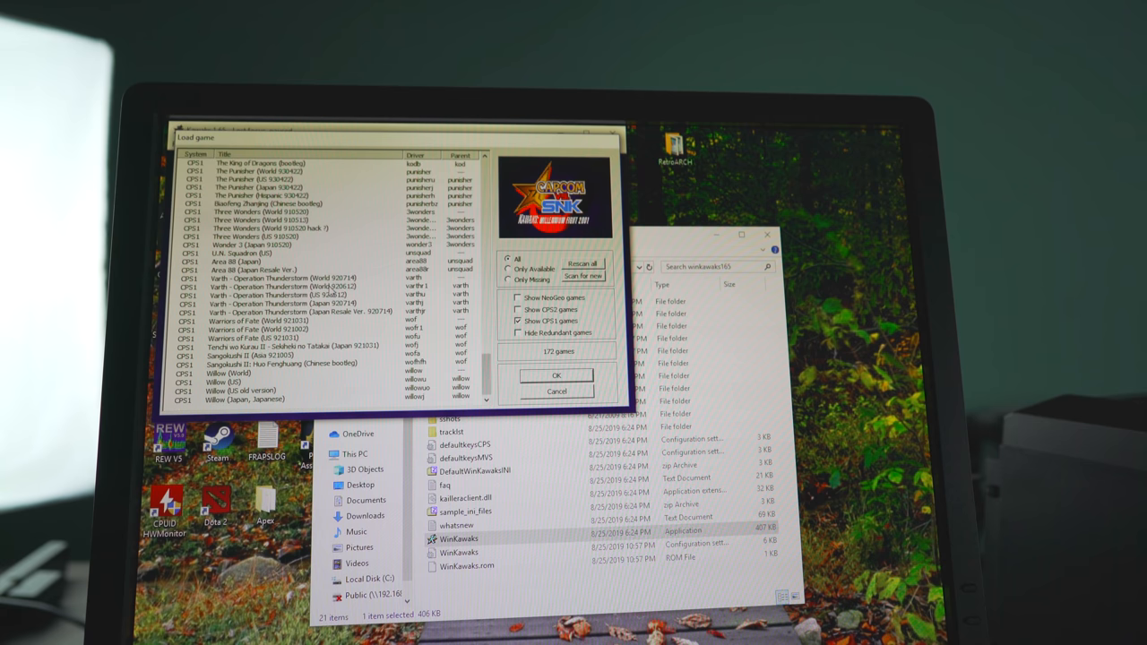
left_click(518, 321)
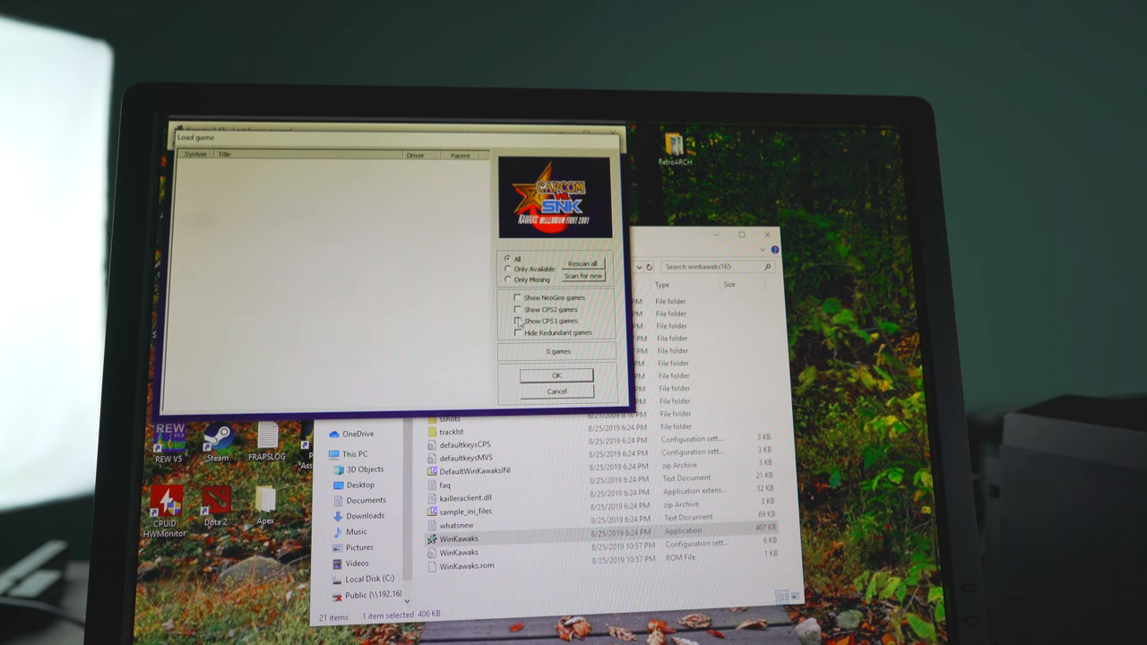
left_click(518, 309)
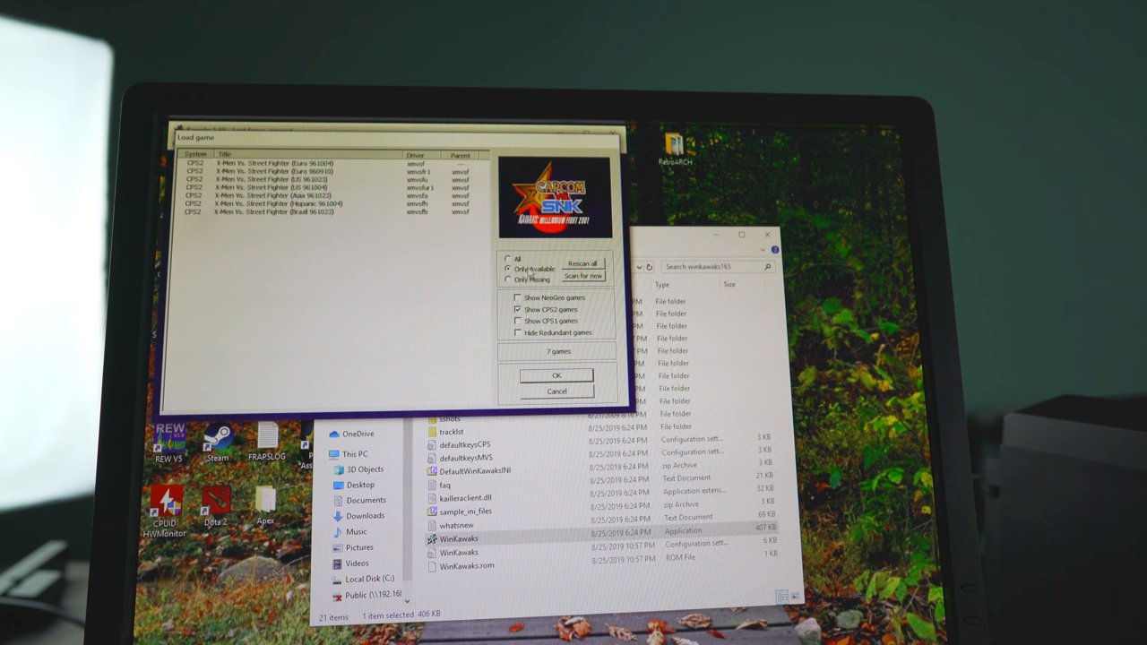
left_click(274, 164)
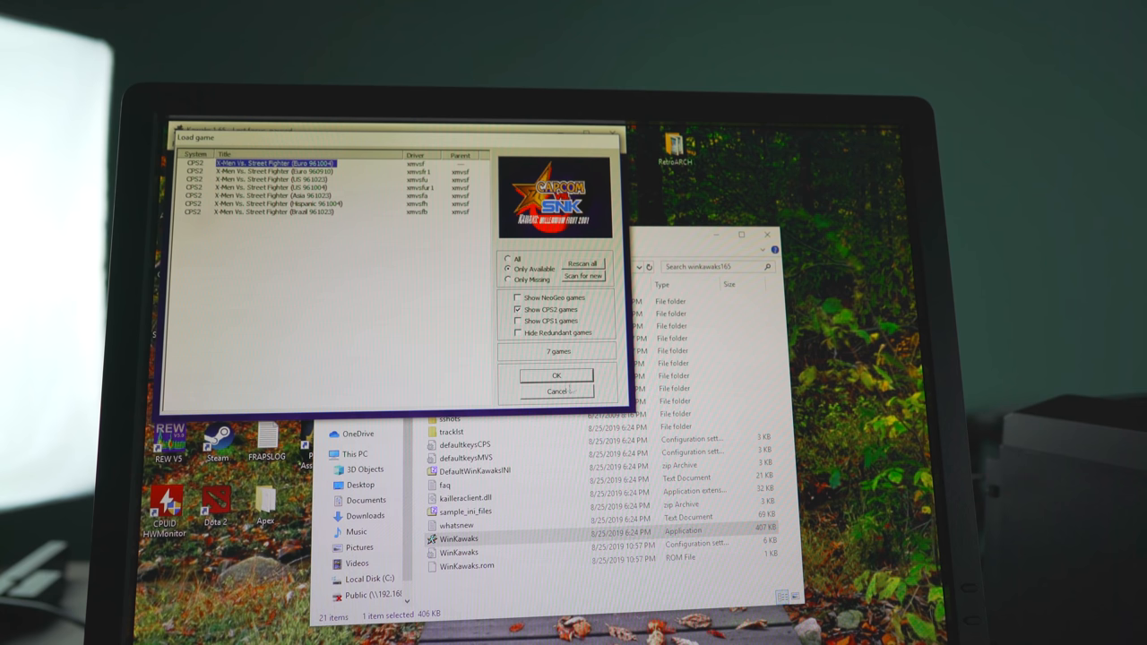
left_click(556, 375)
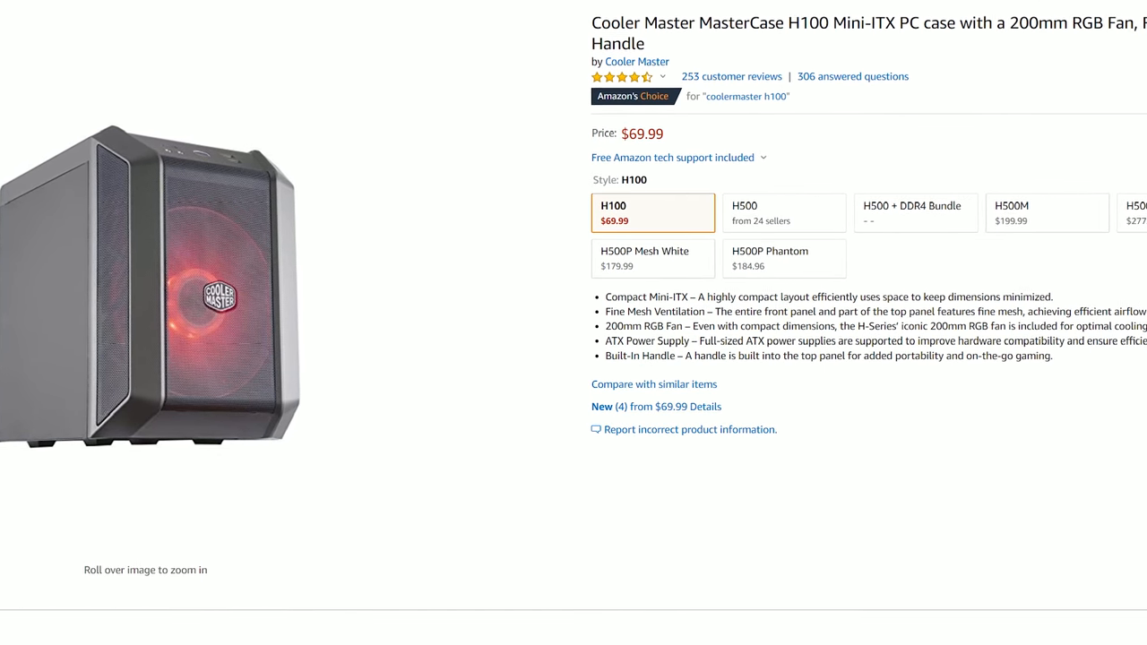
Step: Scroll down the Amazon case product page
scroll("down", 3)
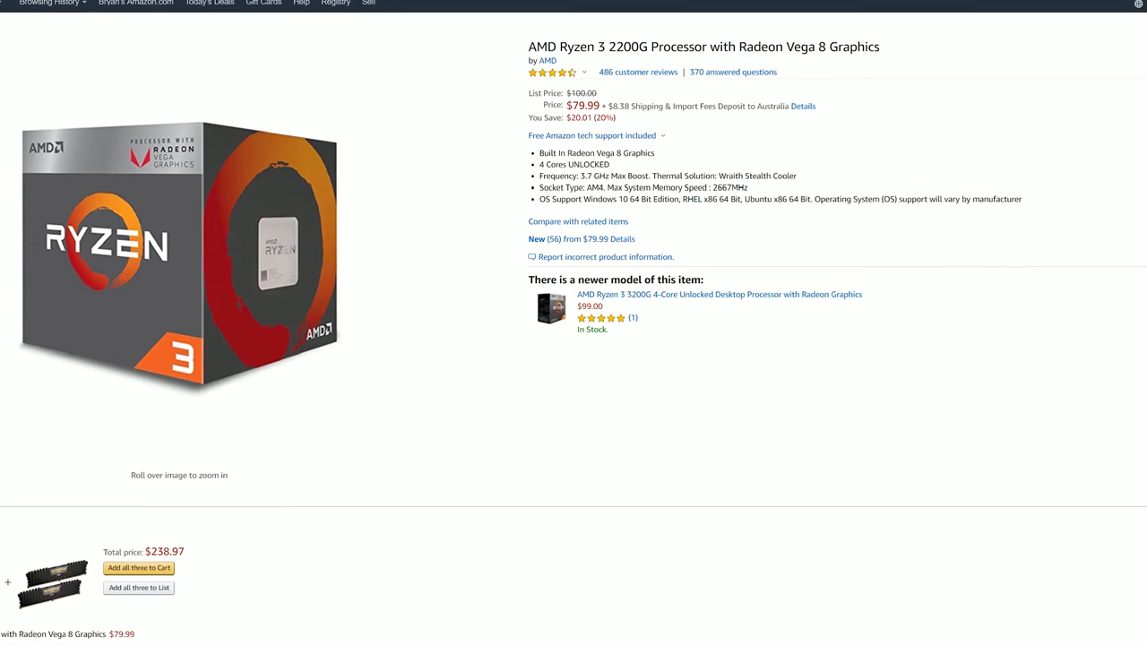
scroll("down", 3)
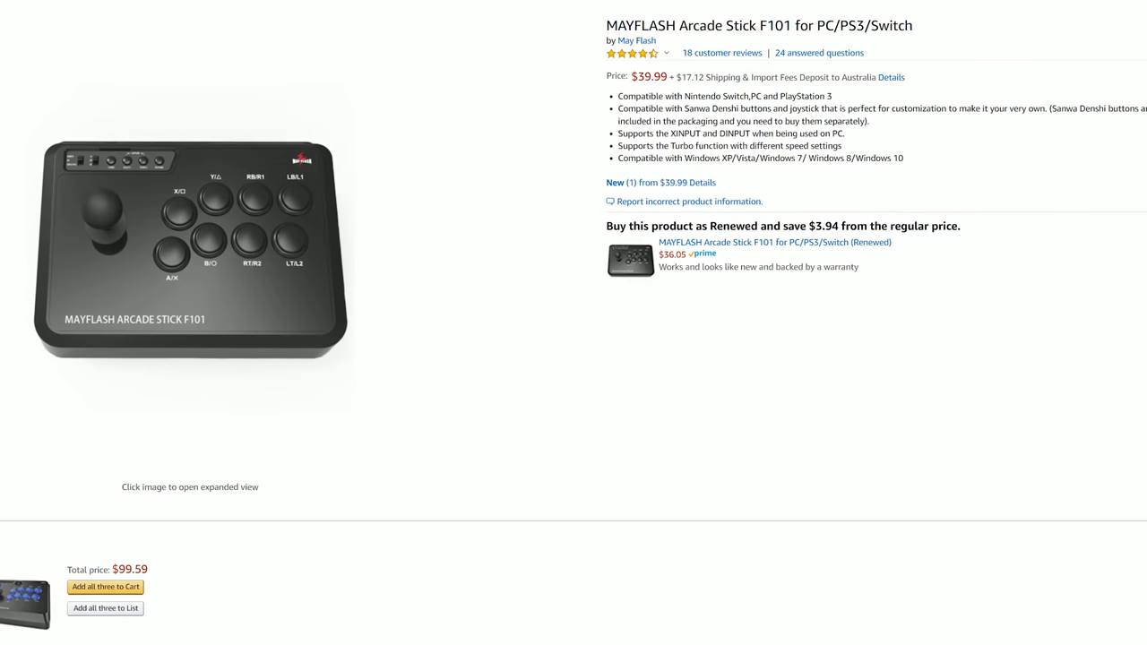
Step: Scroll down the MAYFLASH Arcade Stick F101 product page
scroll("down", 3)
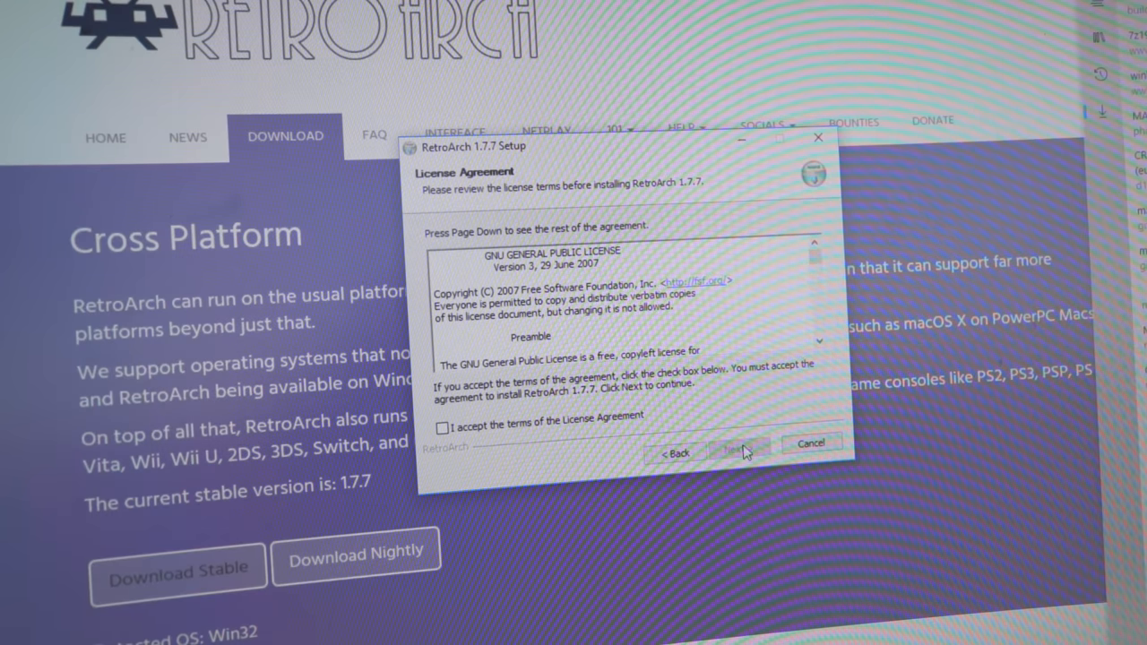
Step: Accept the 1.7.7 license, install into the existing Desktop\RetroArch folder with default components
left_click(441, 428)
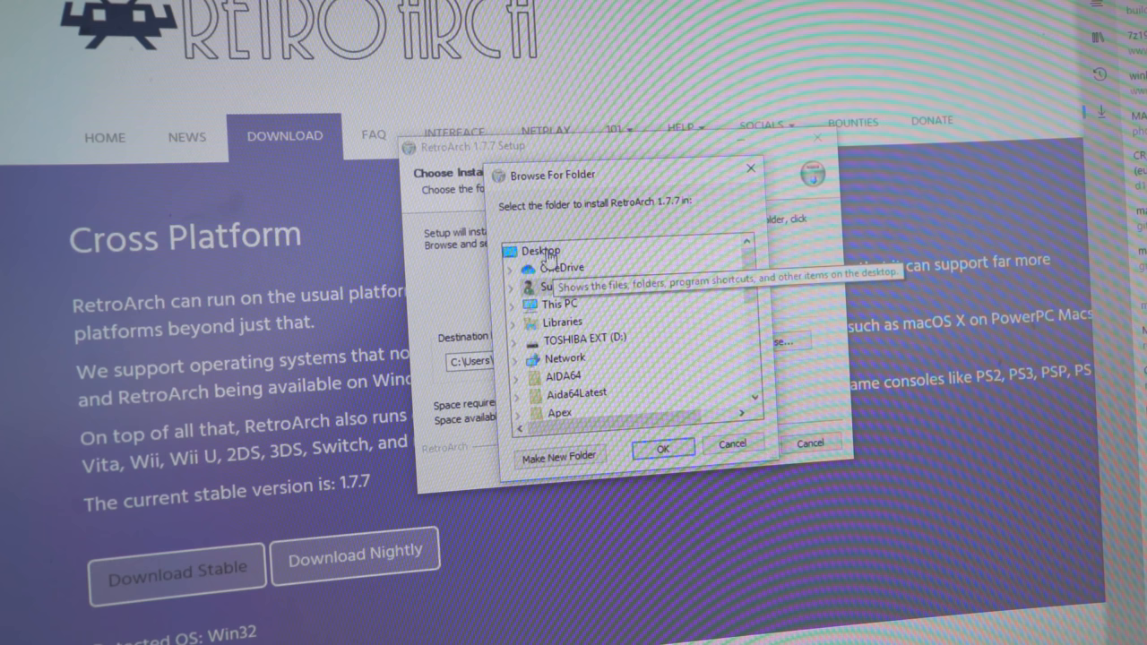
left_click(663, 445)
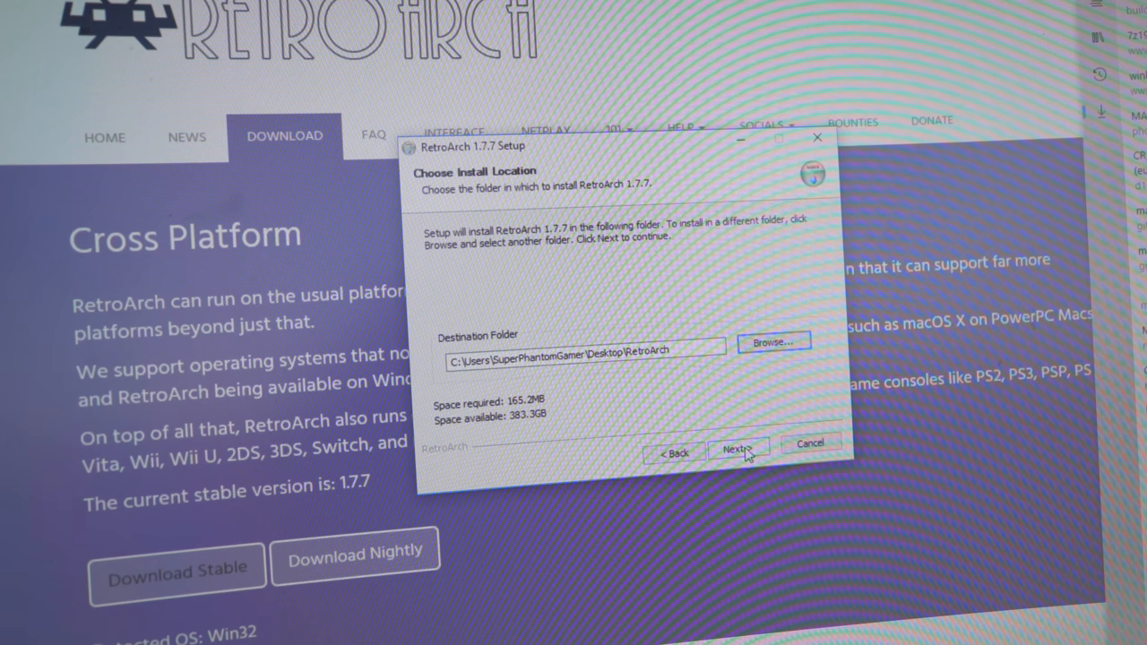
left_click(738, 447)
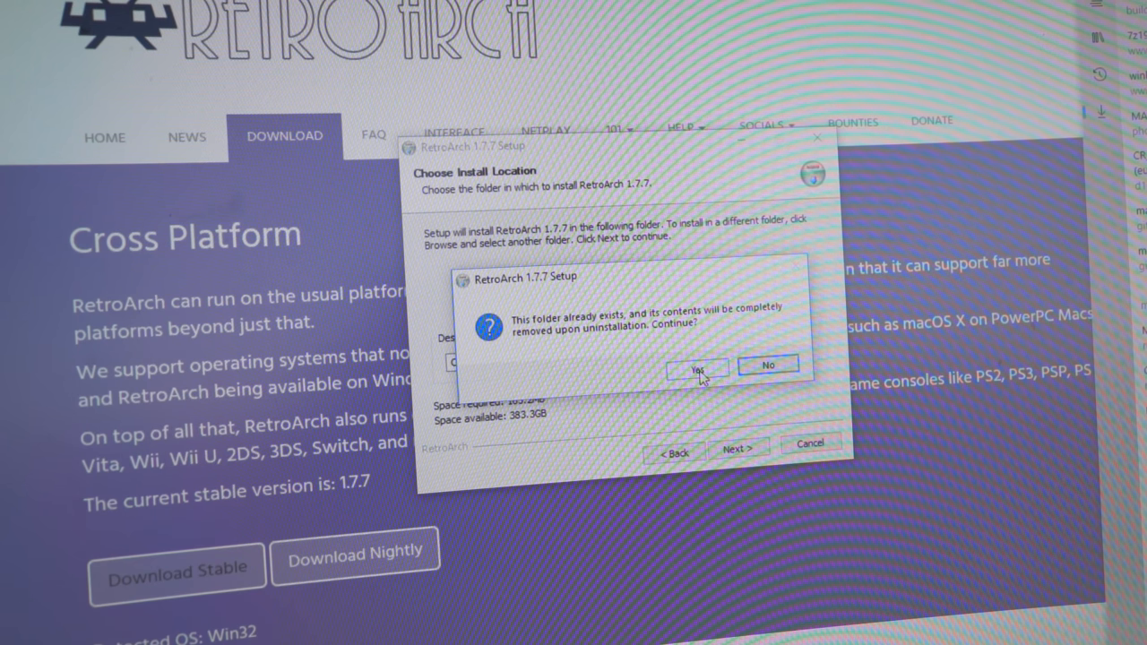
left_click(698, 366)
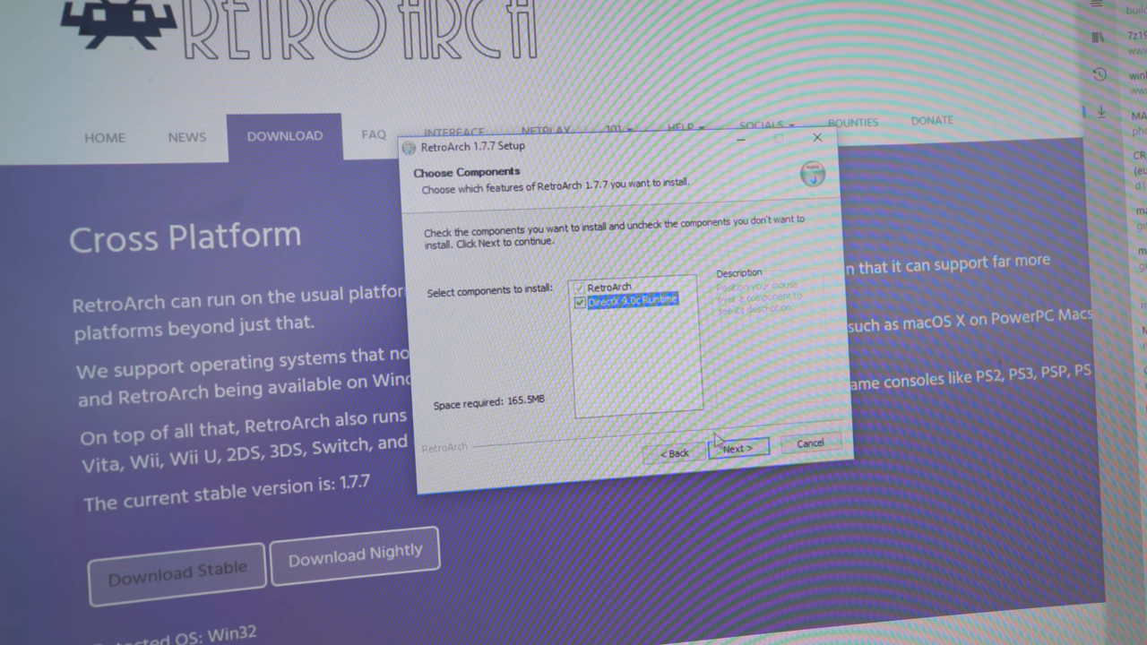
left_click(737, 447)
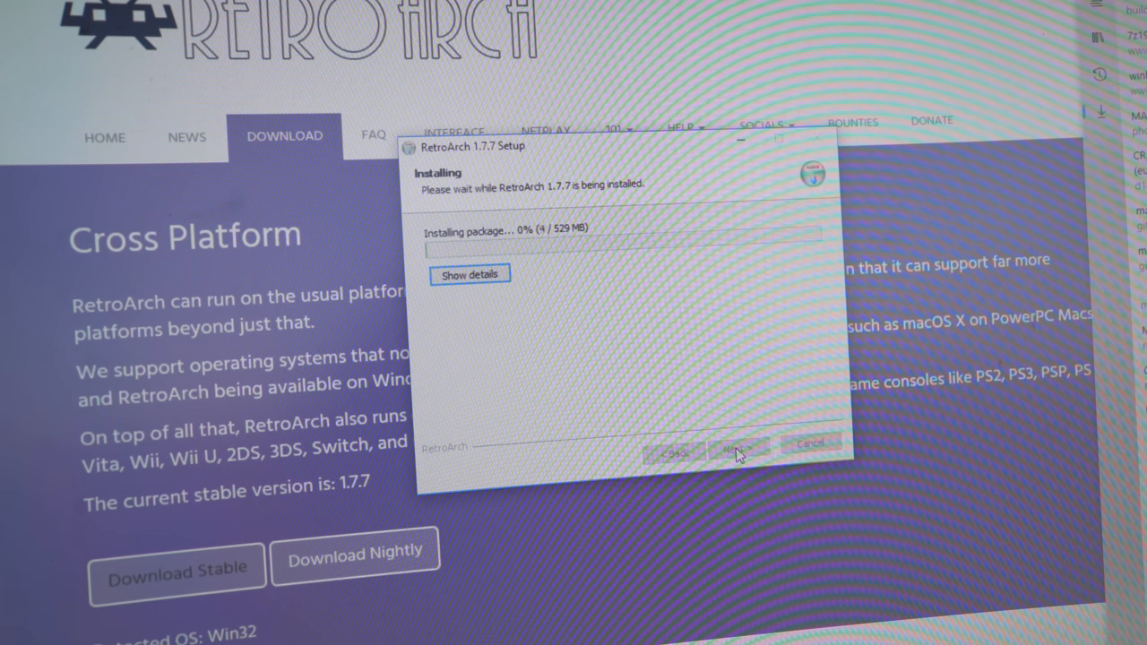